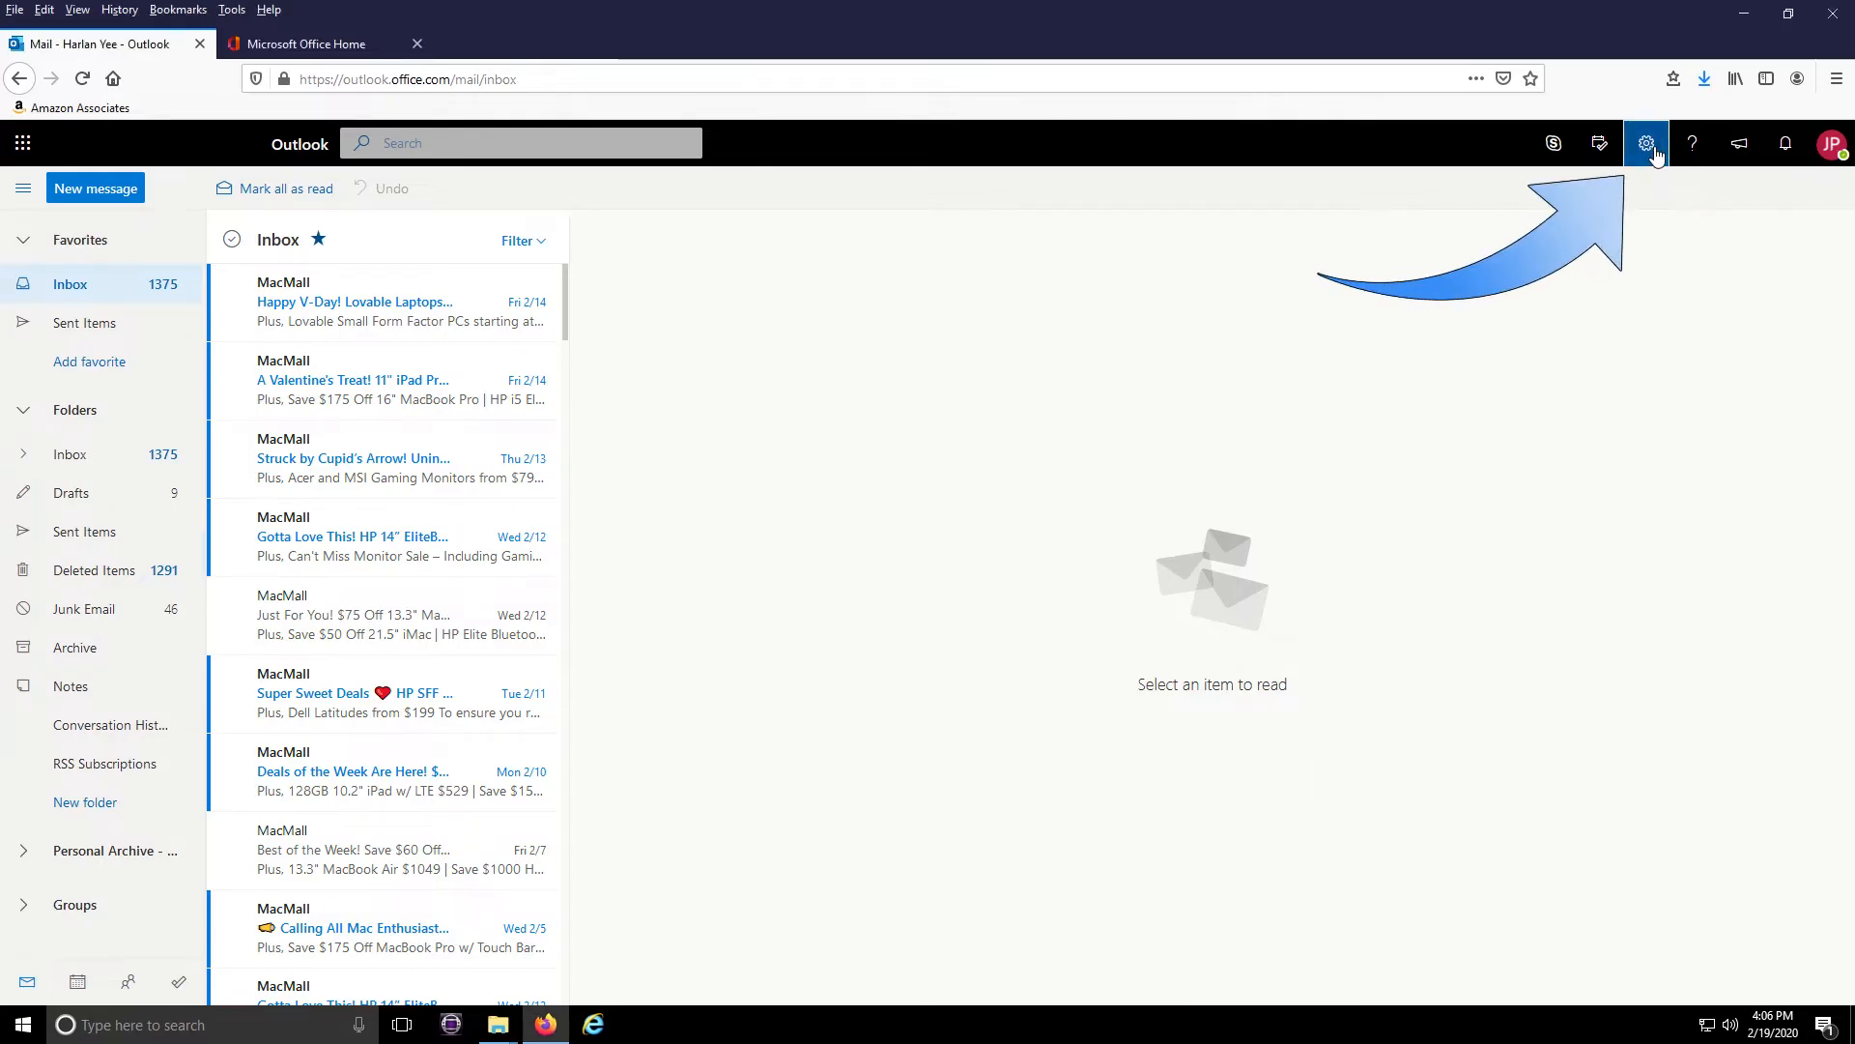
# Step: Reach the full Outlook settings window via the gear's 'View all Outlook settings'
pyautogui.click(1643, 141)
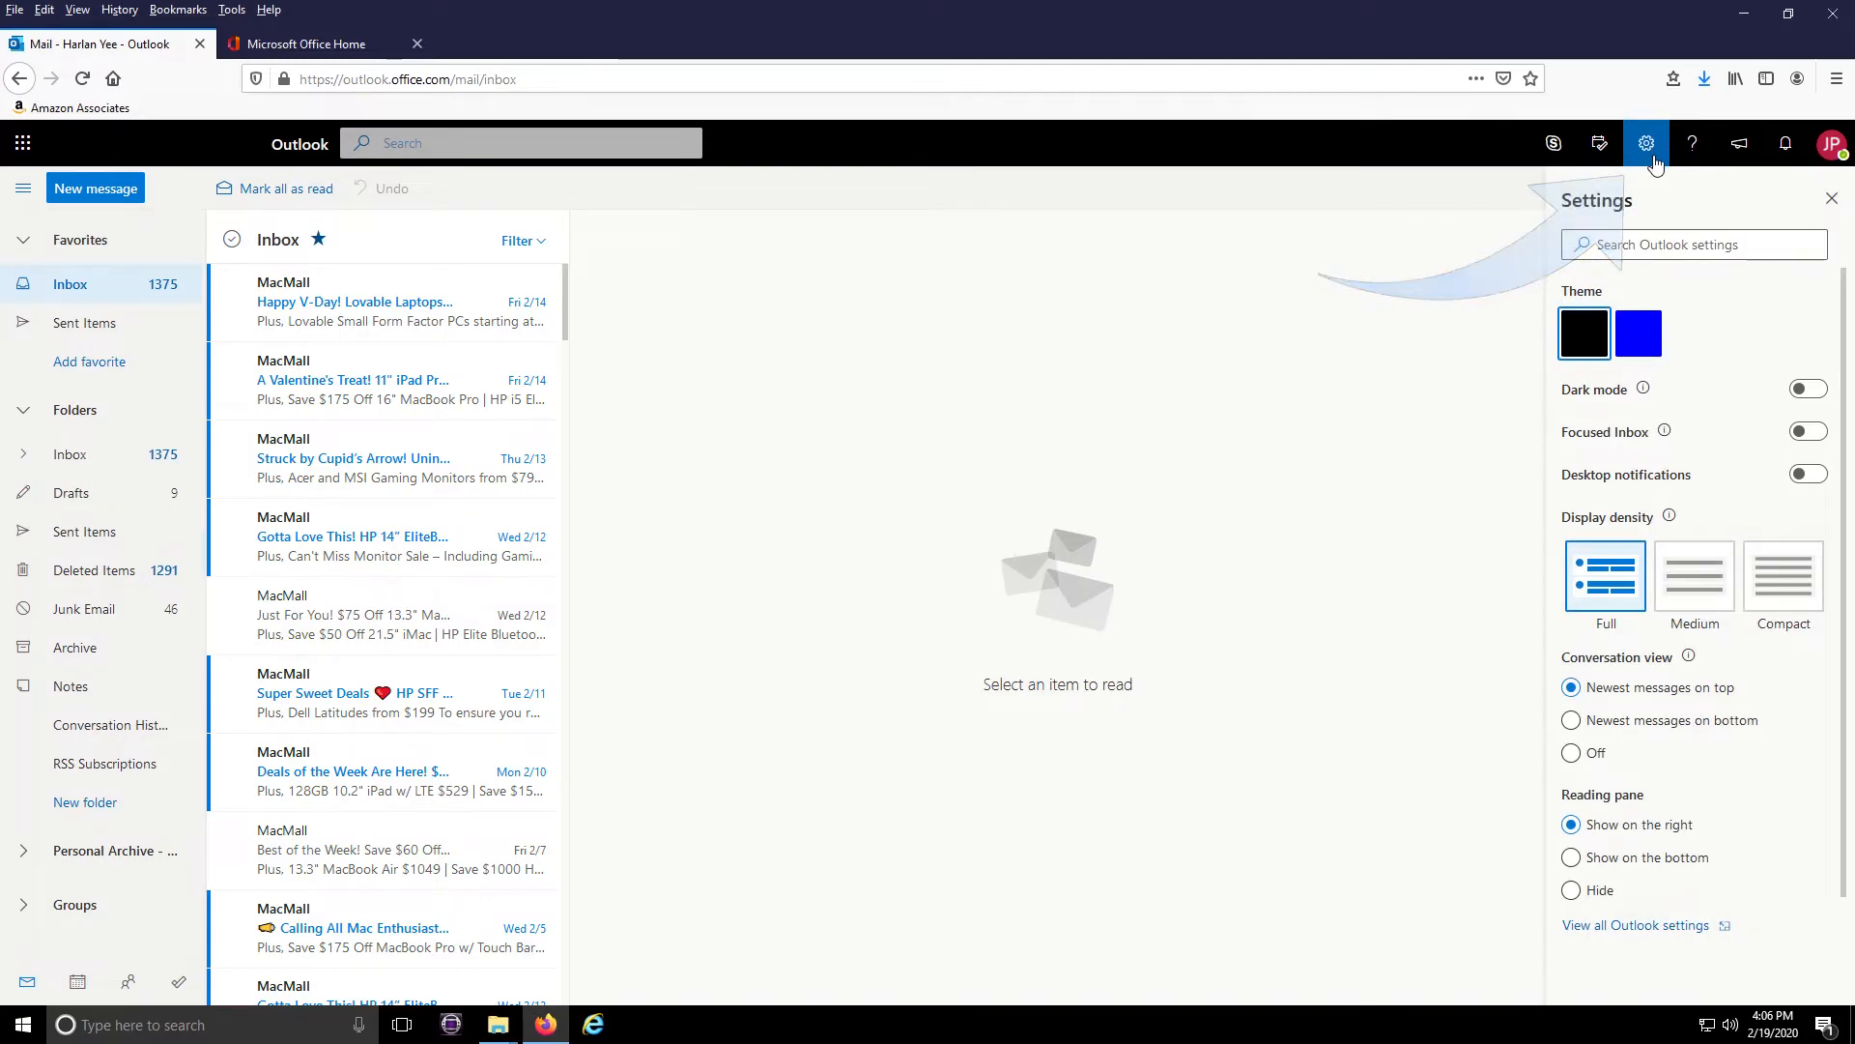
pyautogui.moveTo(1637, 924)
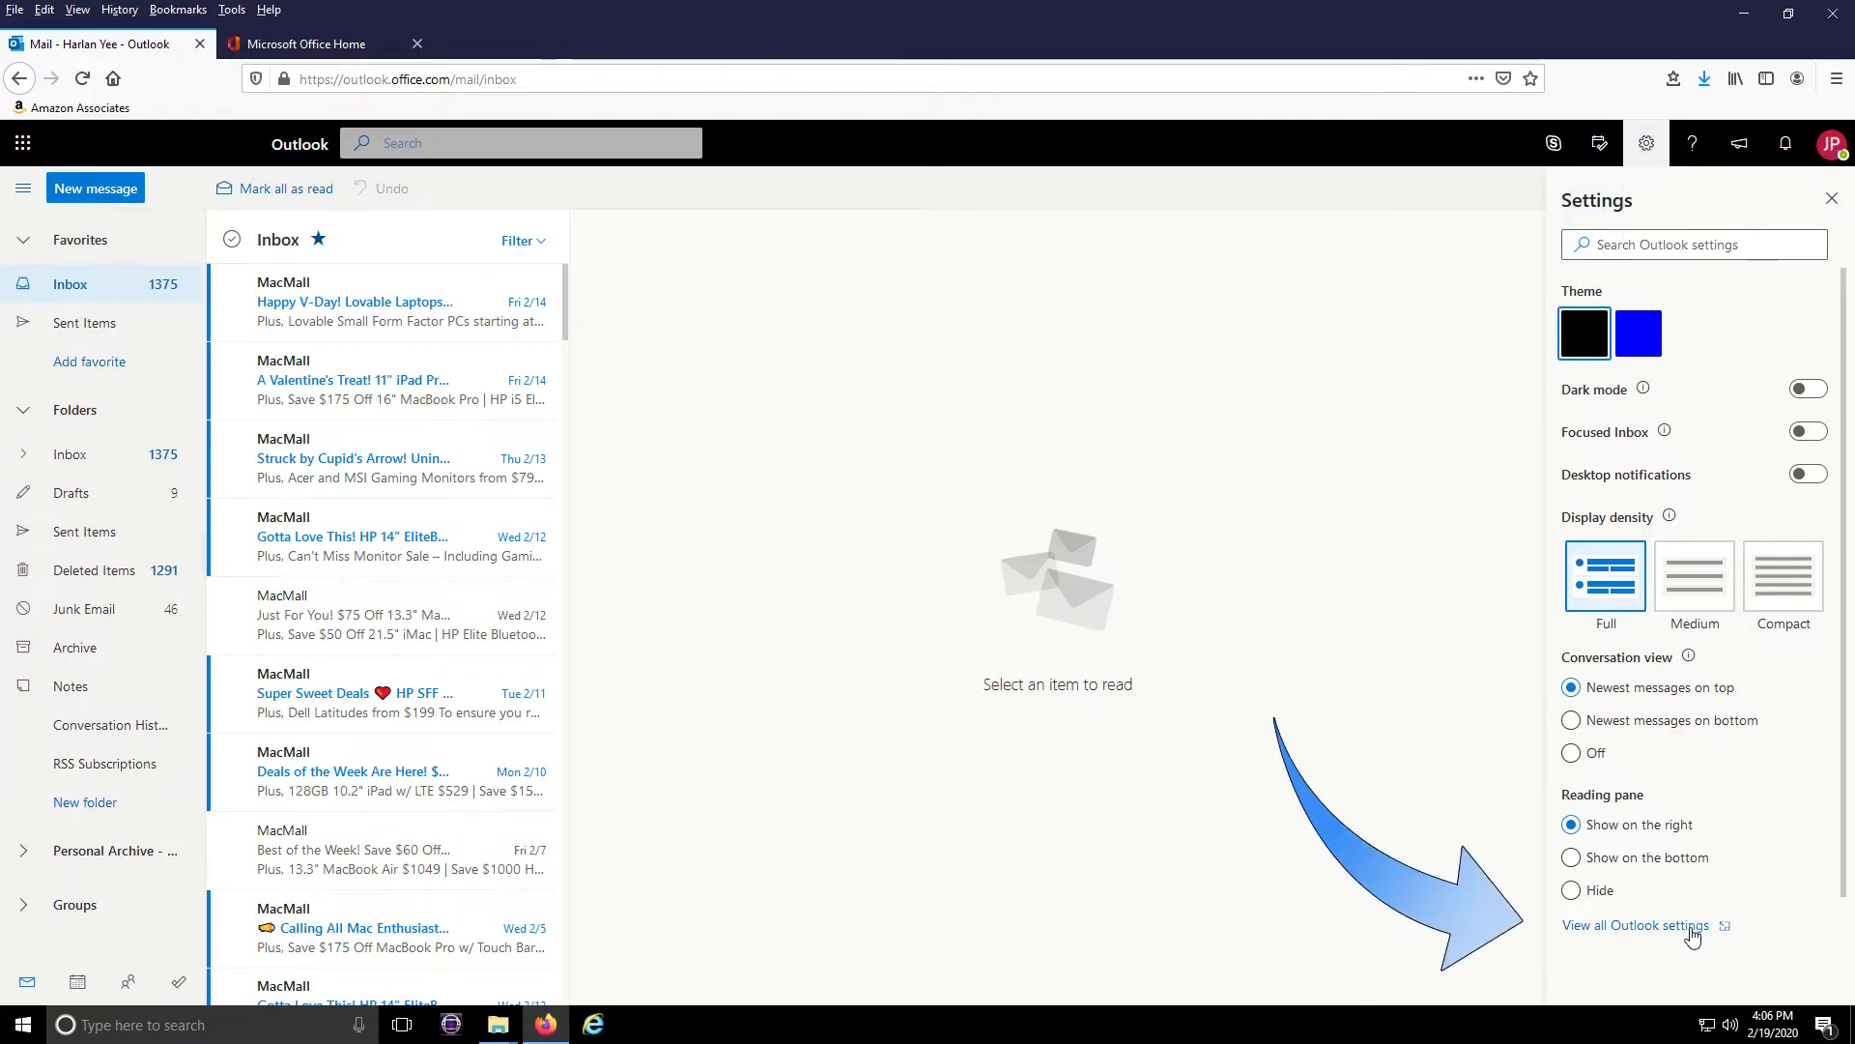
pyautogui.click(1637, 926)
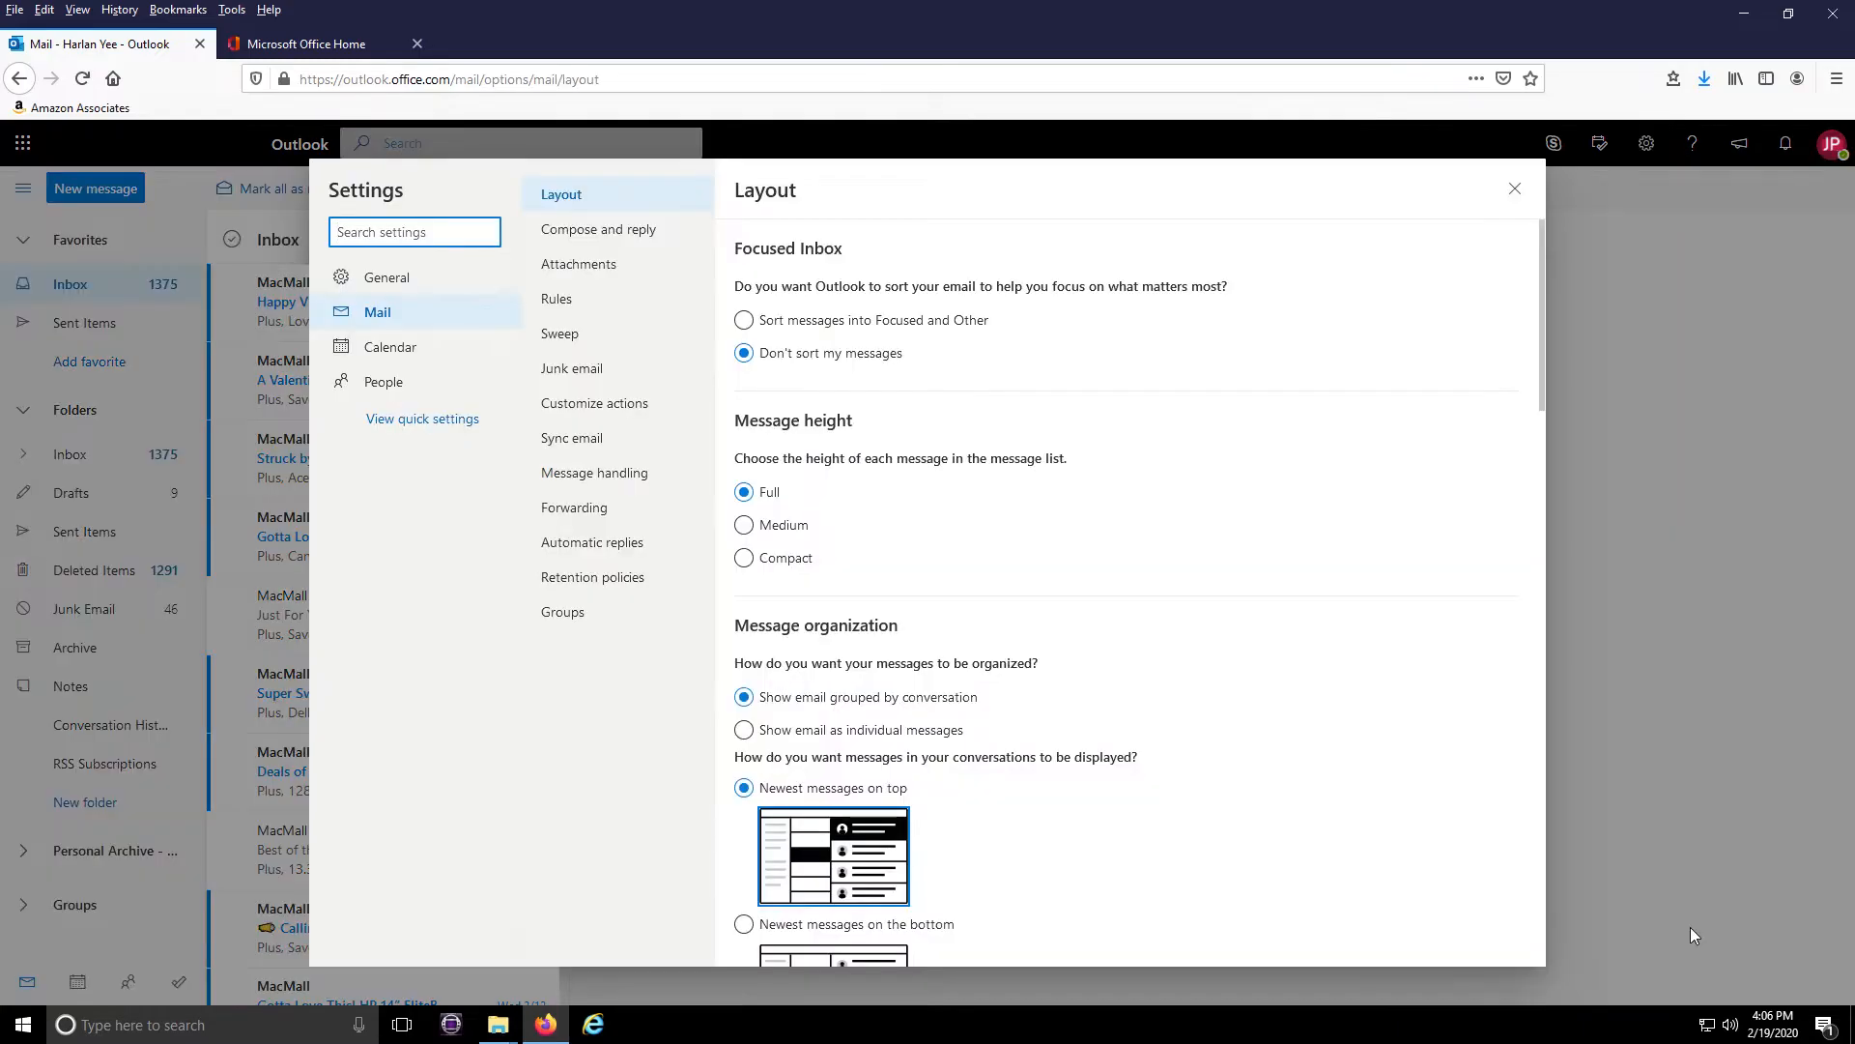
pyautogui.moveTo(598, 230)
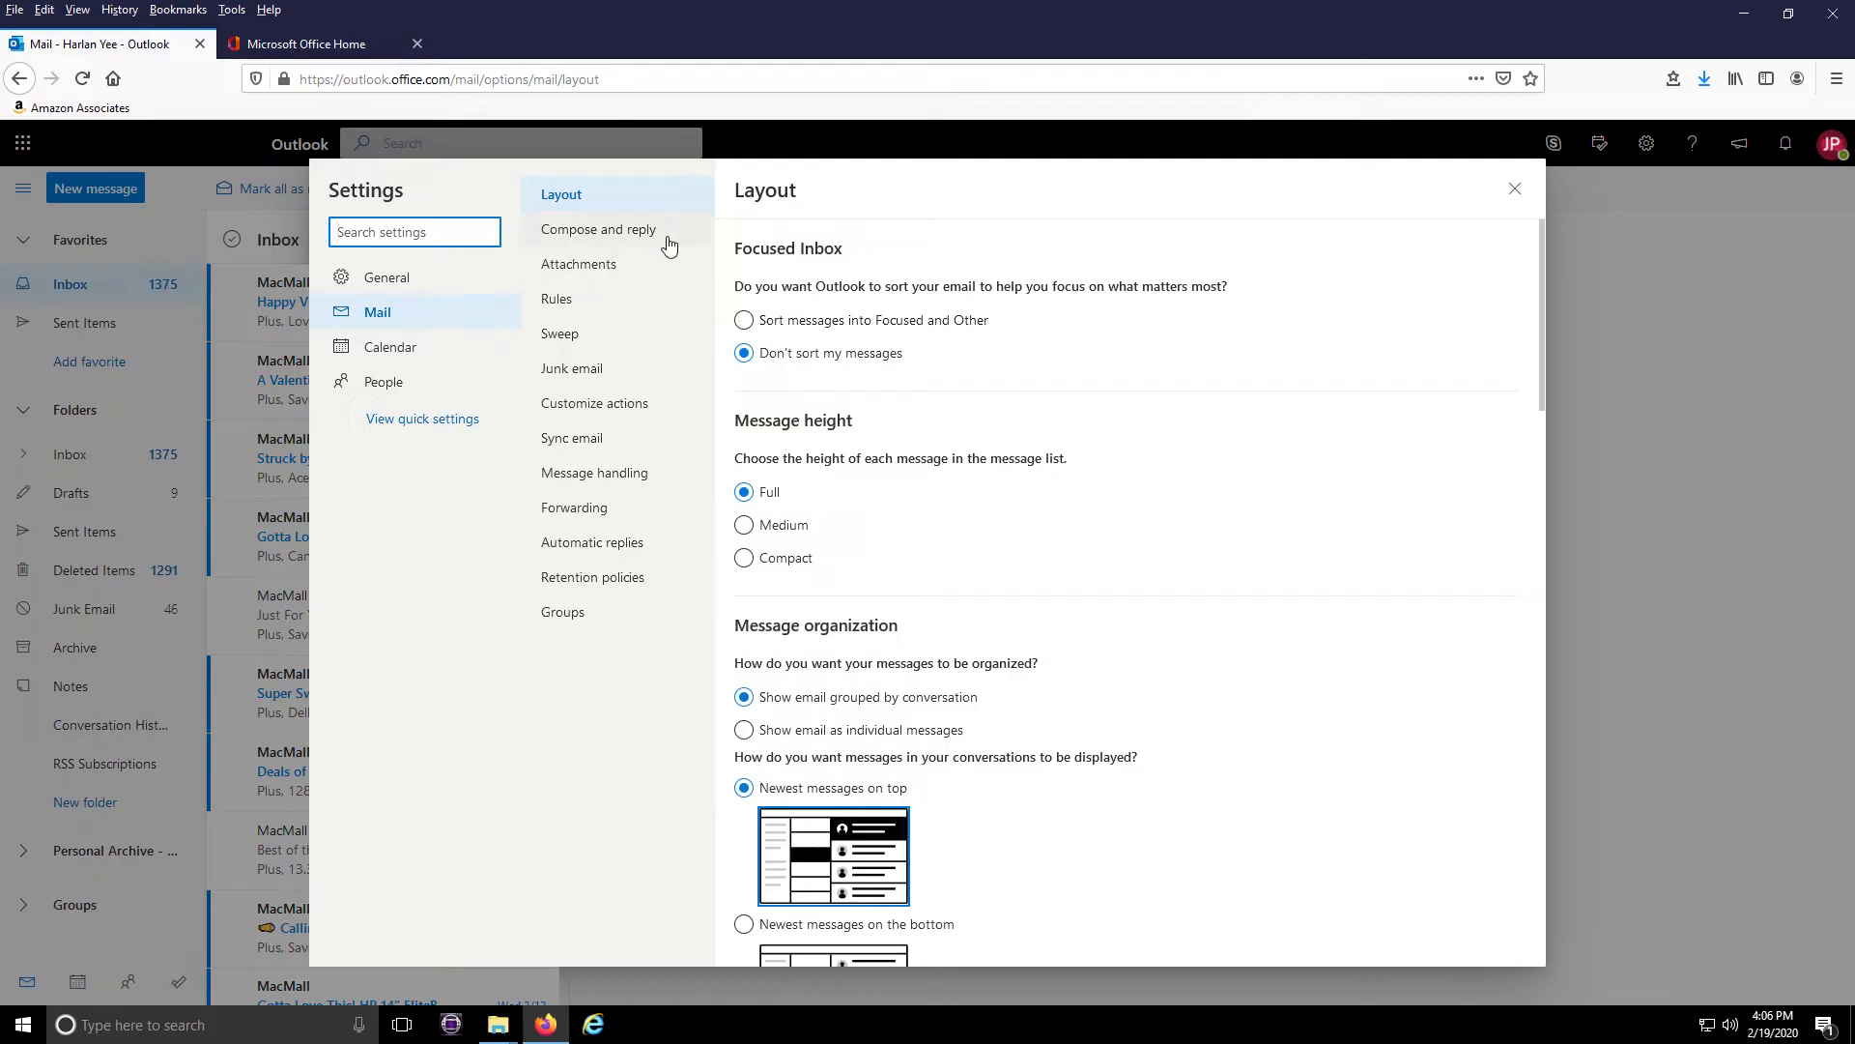
# Step: In Compose and reply, enter a signature 'Respectfully yours,' then 'Jean-Luc Picard' in bold
pyautogui.click(599, 230)
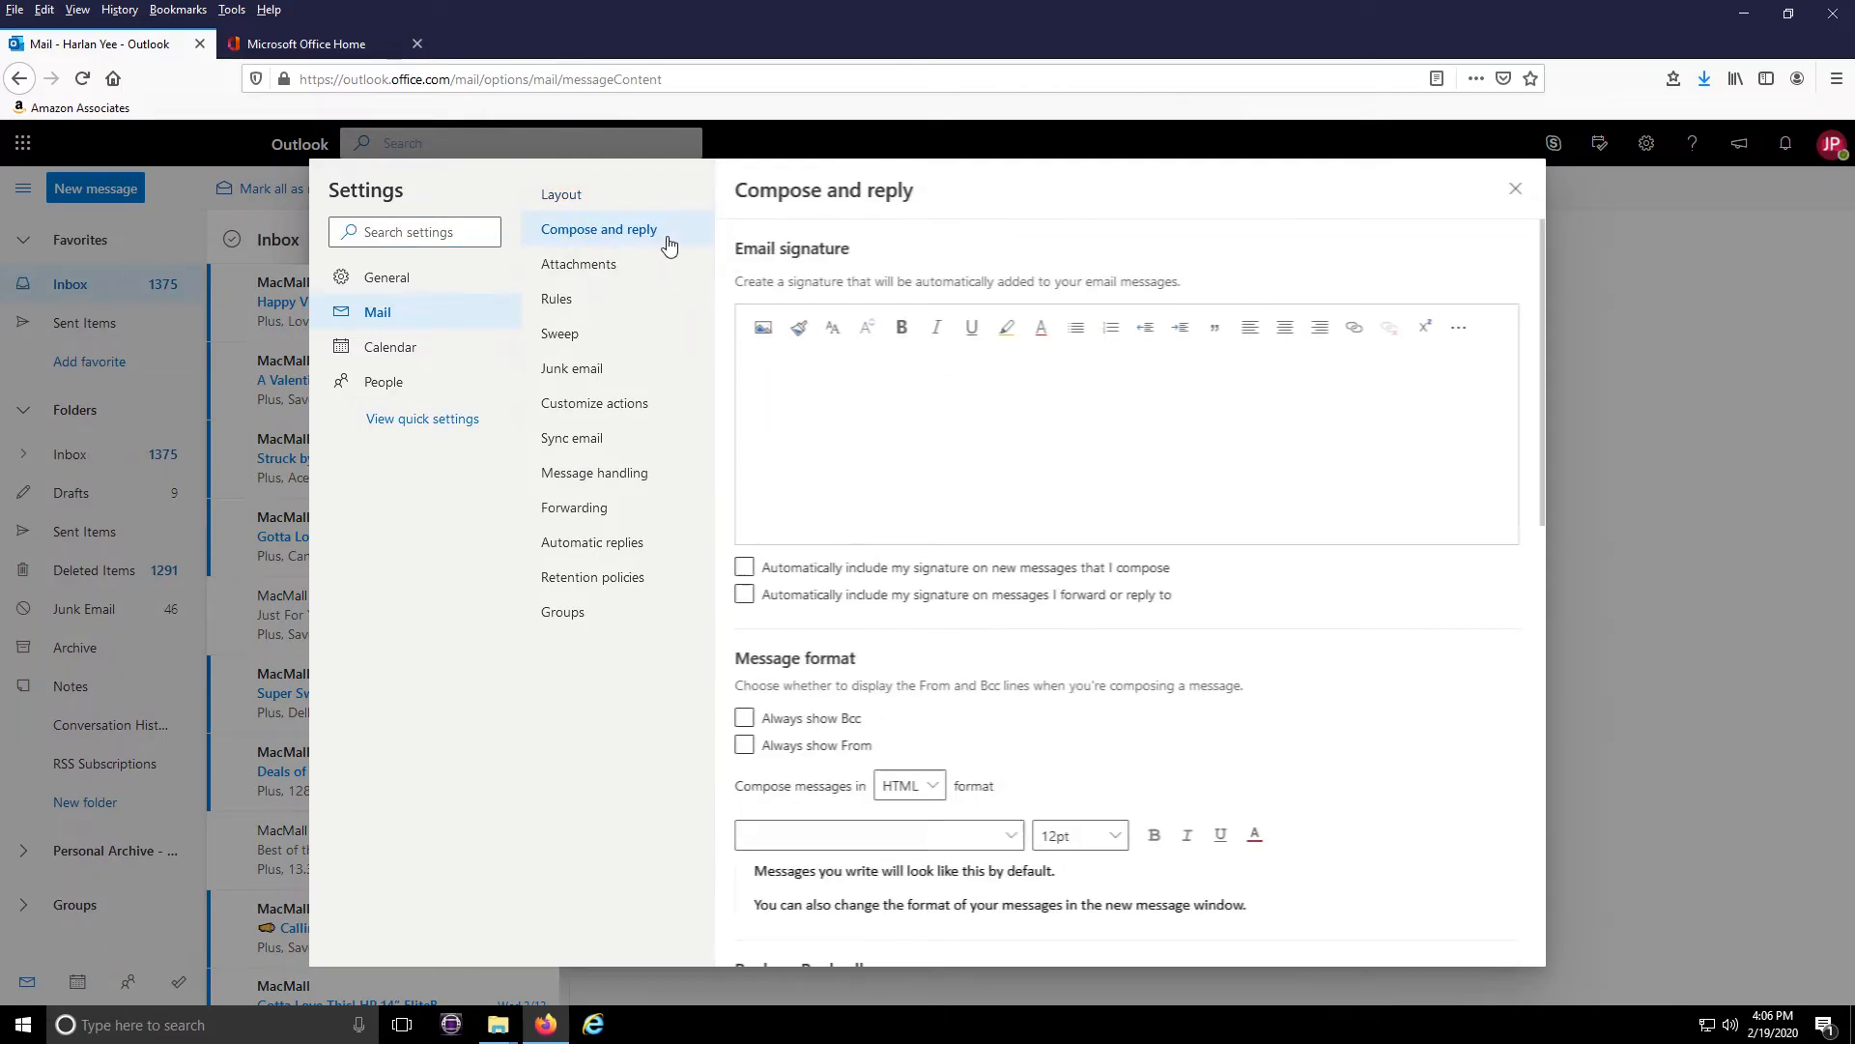
pyautogui.click(856, 407)
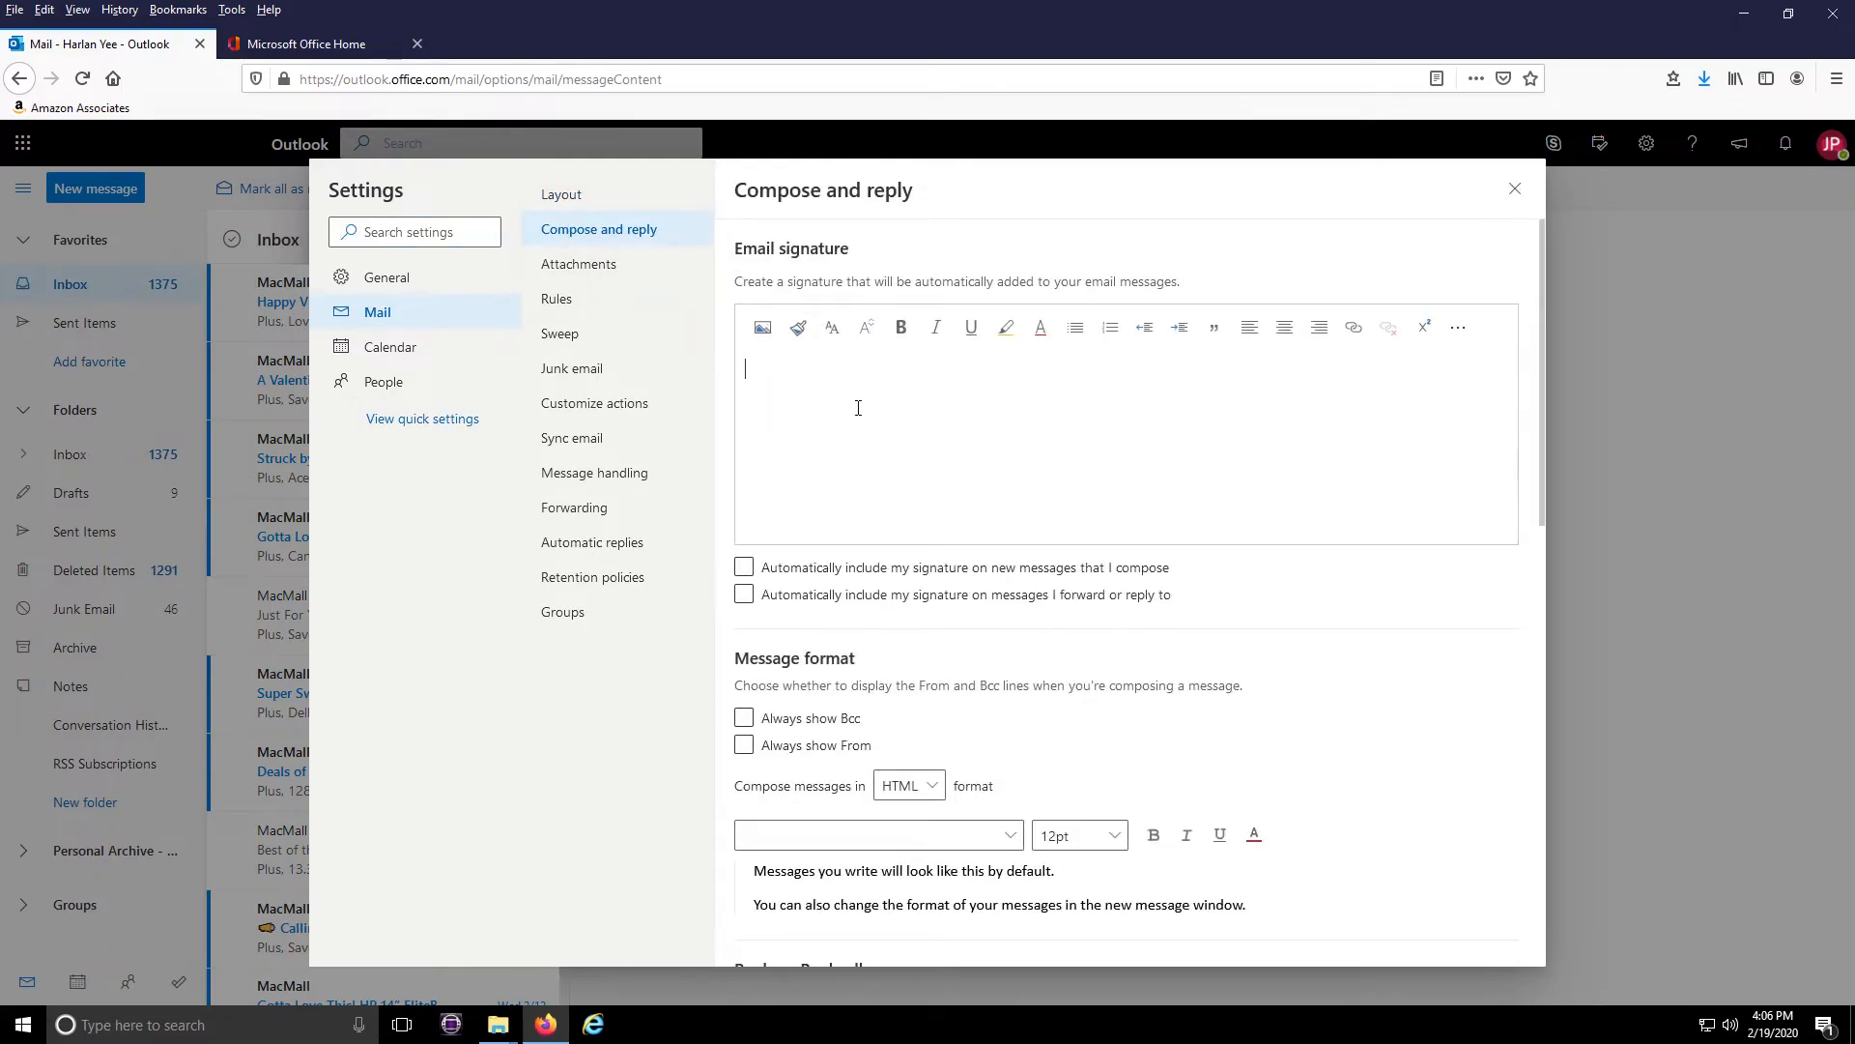
pyautogui.write('Respectfully yours,')
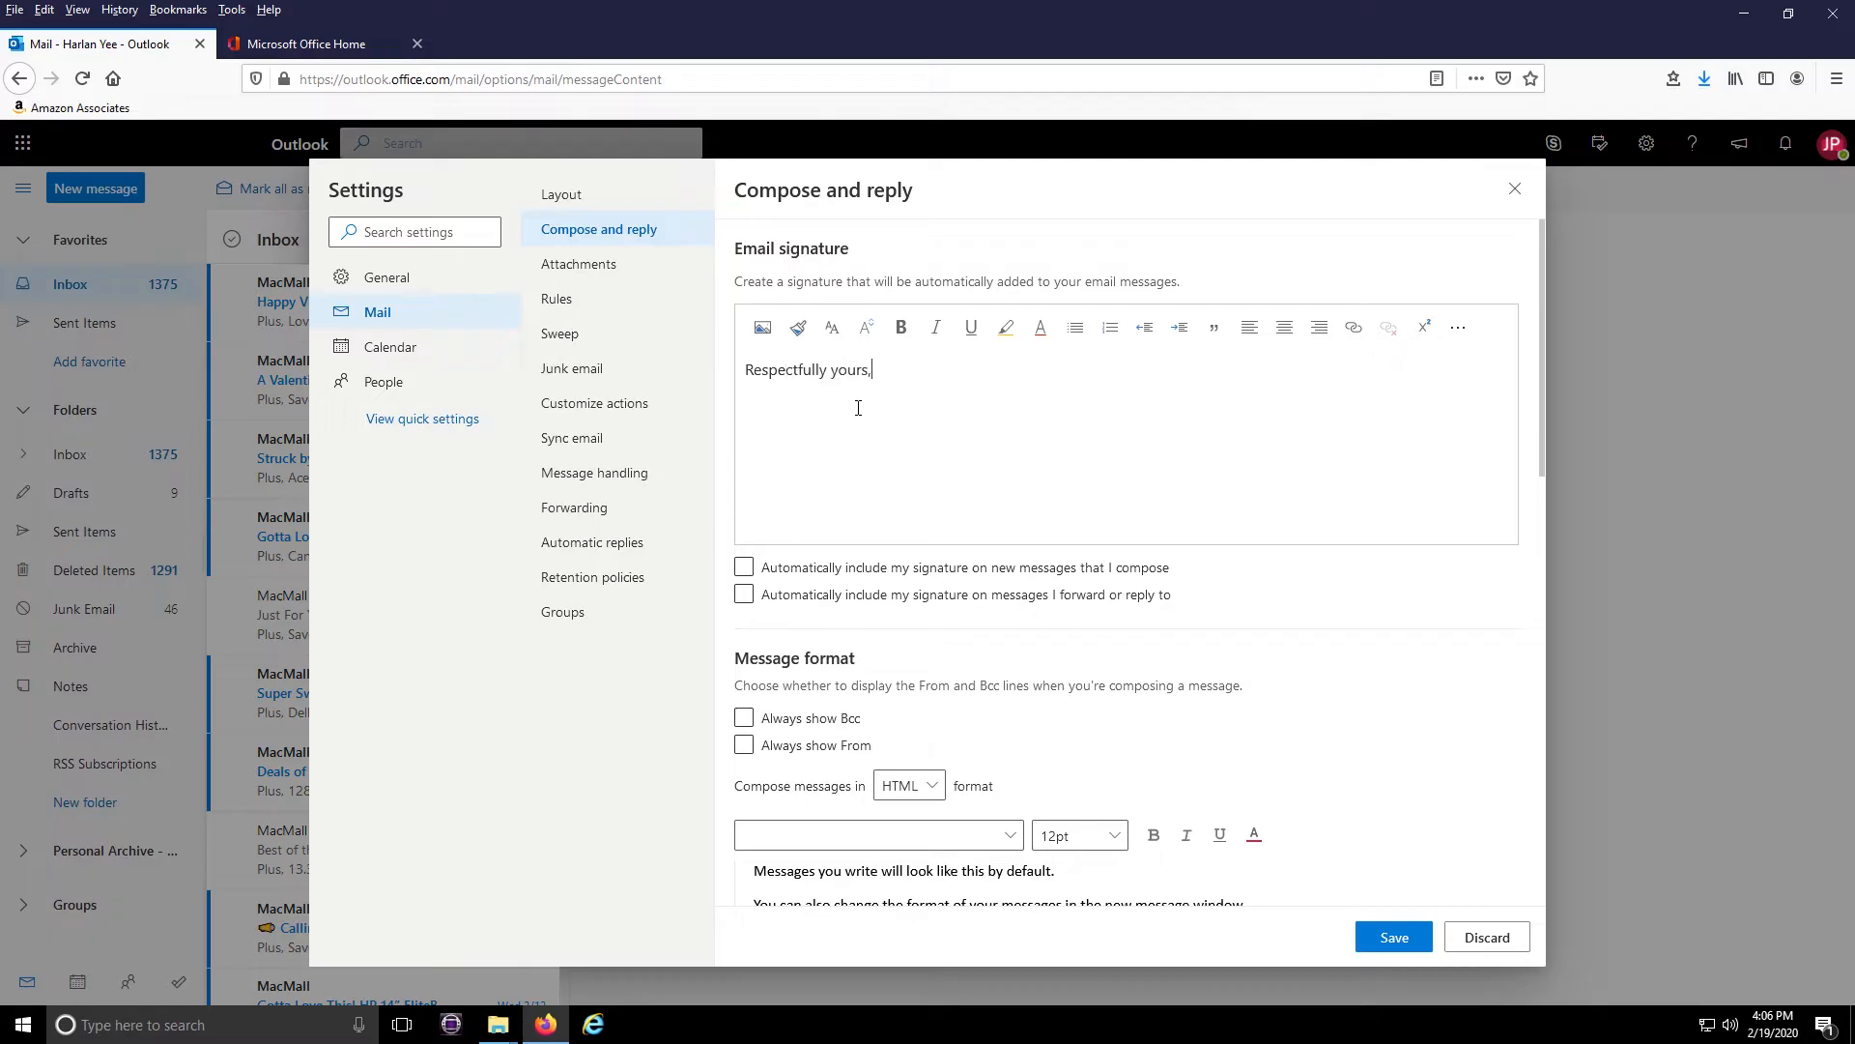
pyautogui.write('Jean-Luc Picard')
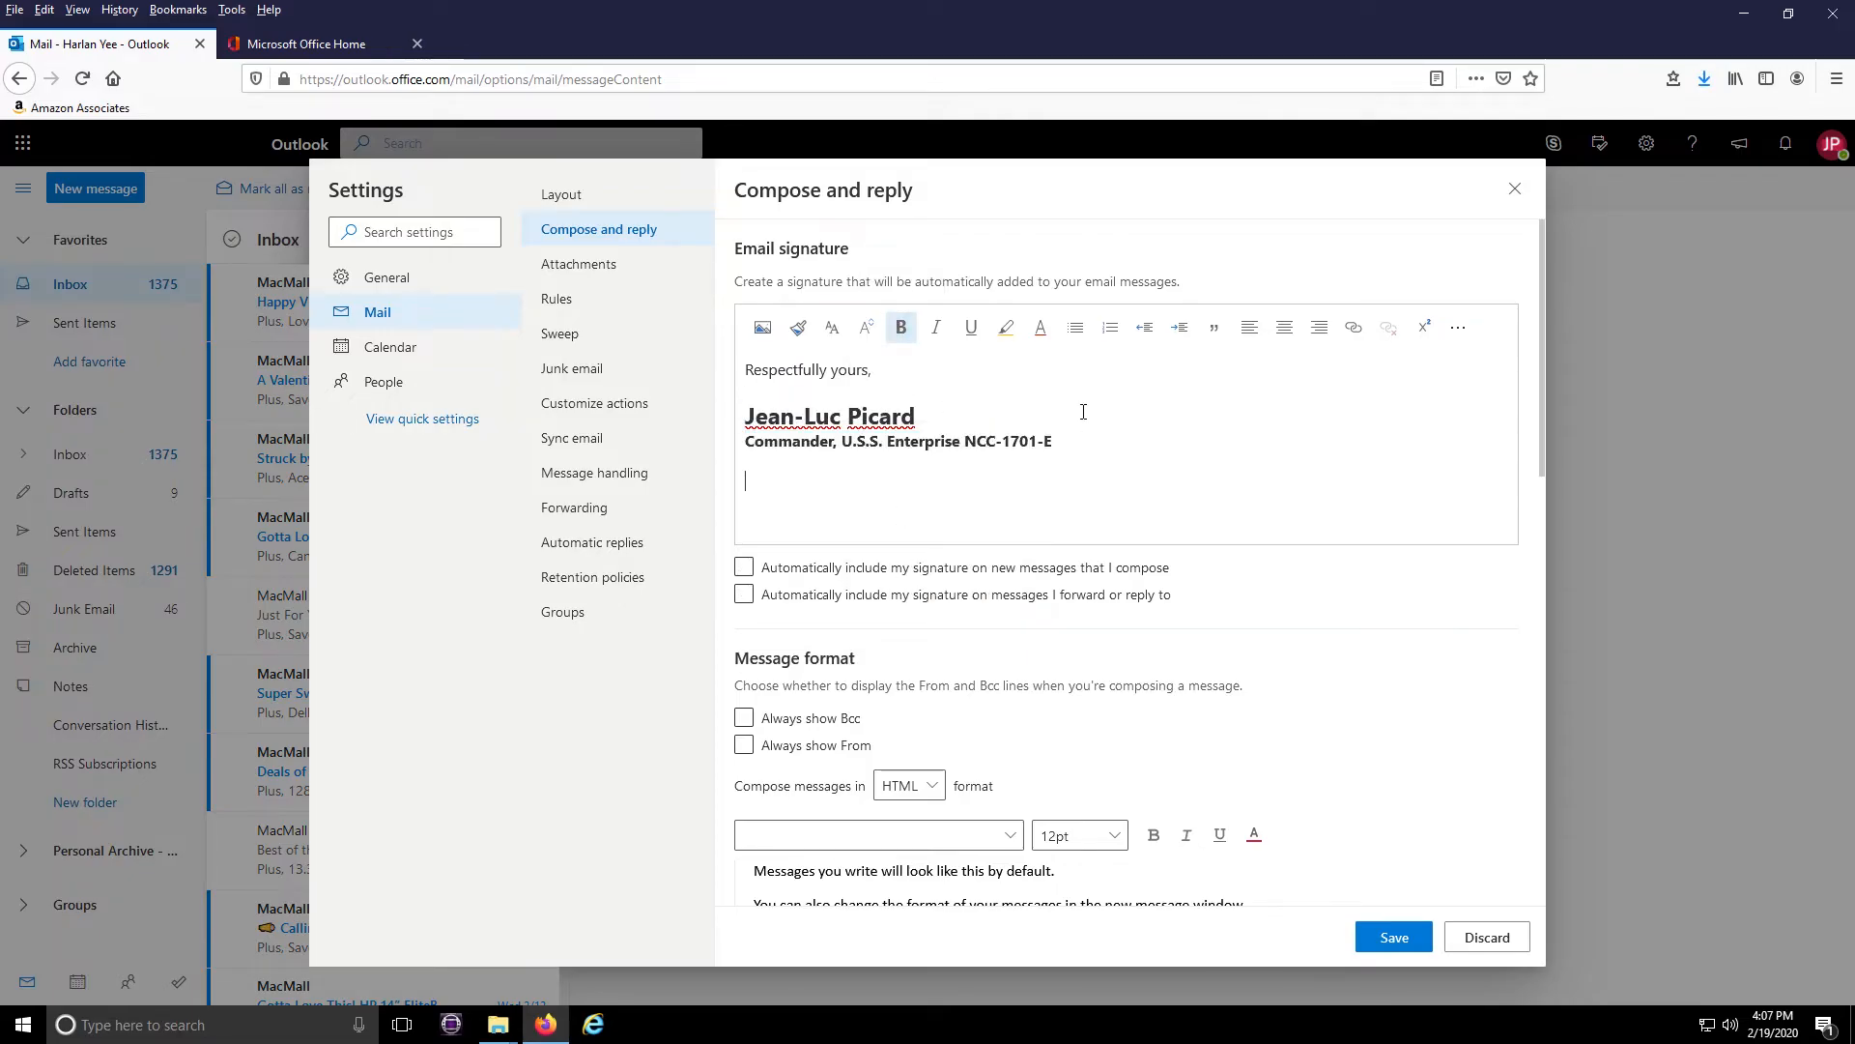
pyautogui.moveTo(761, 327)
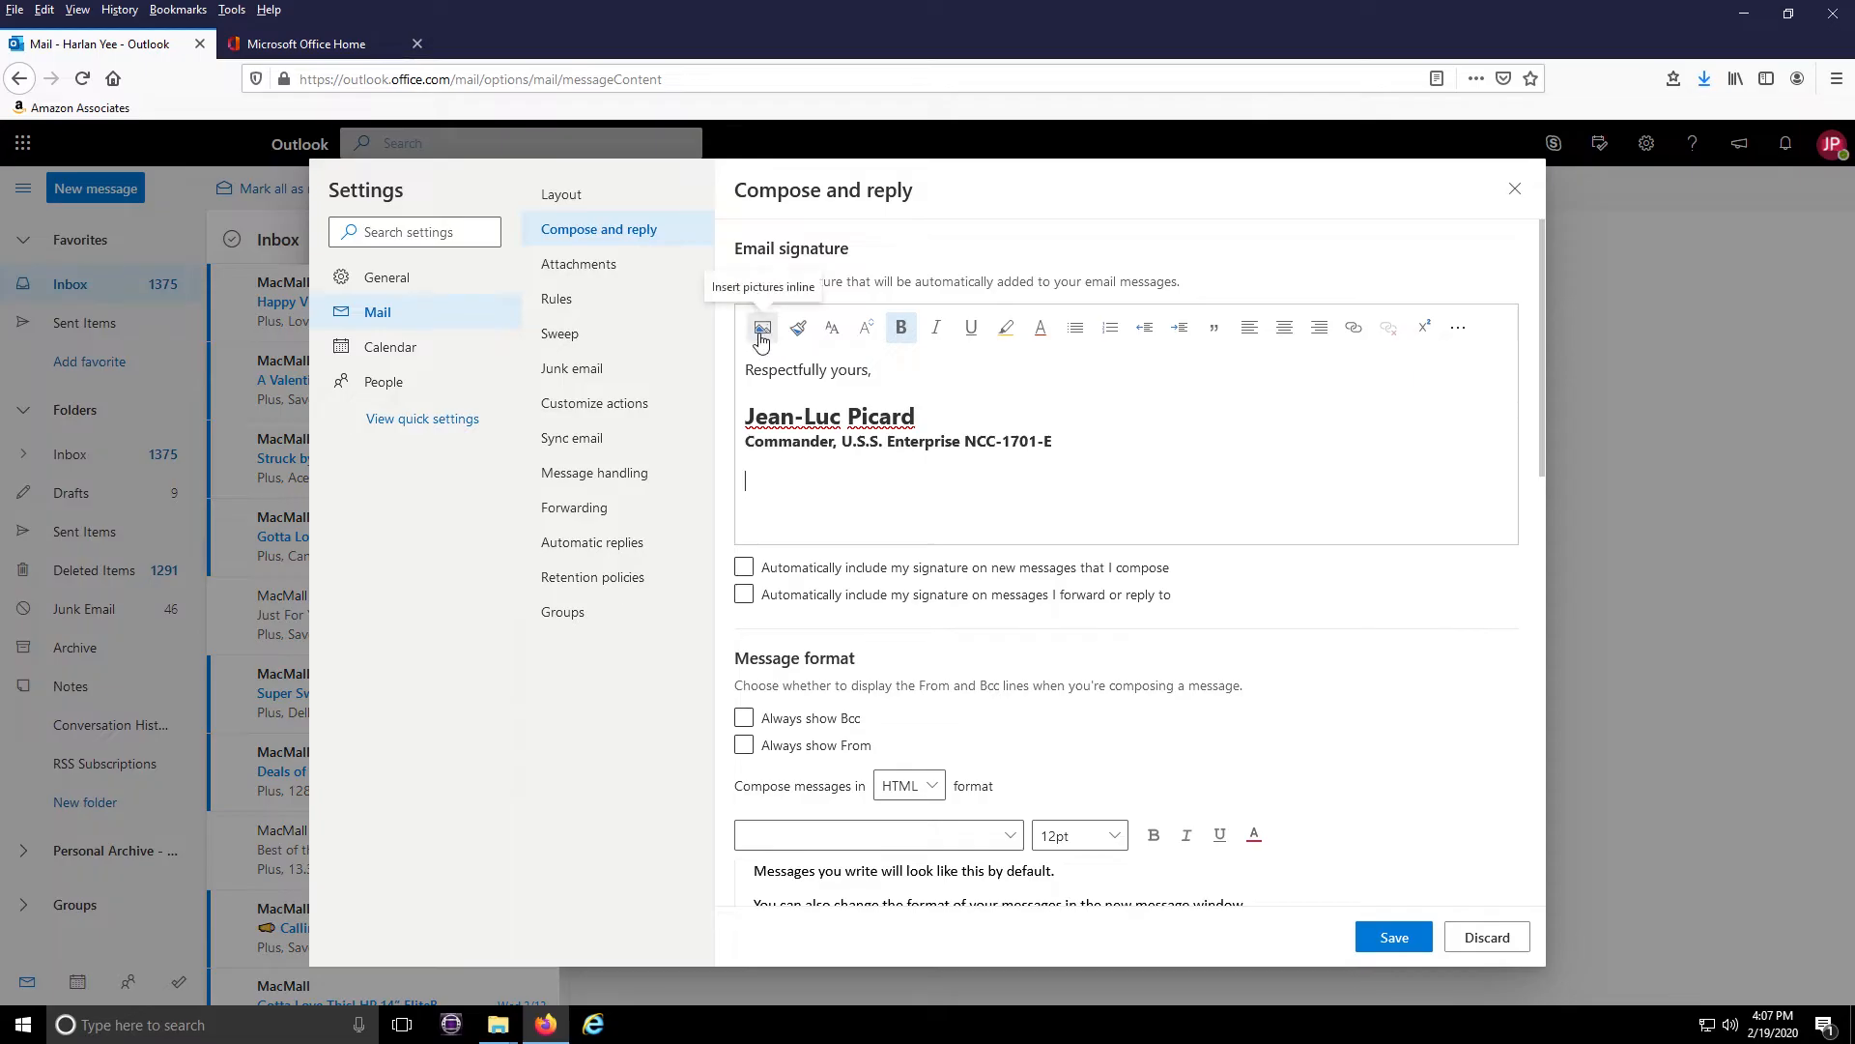
# Step: Insert StarfleetCommand_Logo.png inline beneath the name and title
pyautogui.click(760, 329)
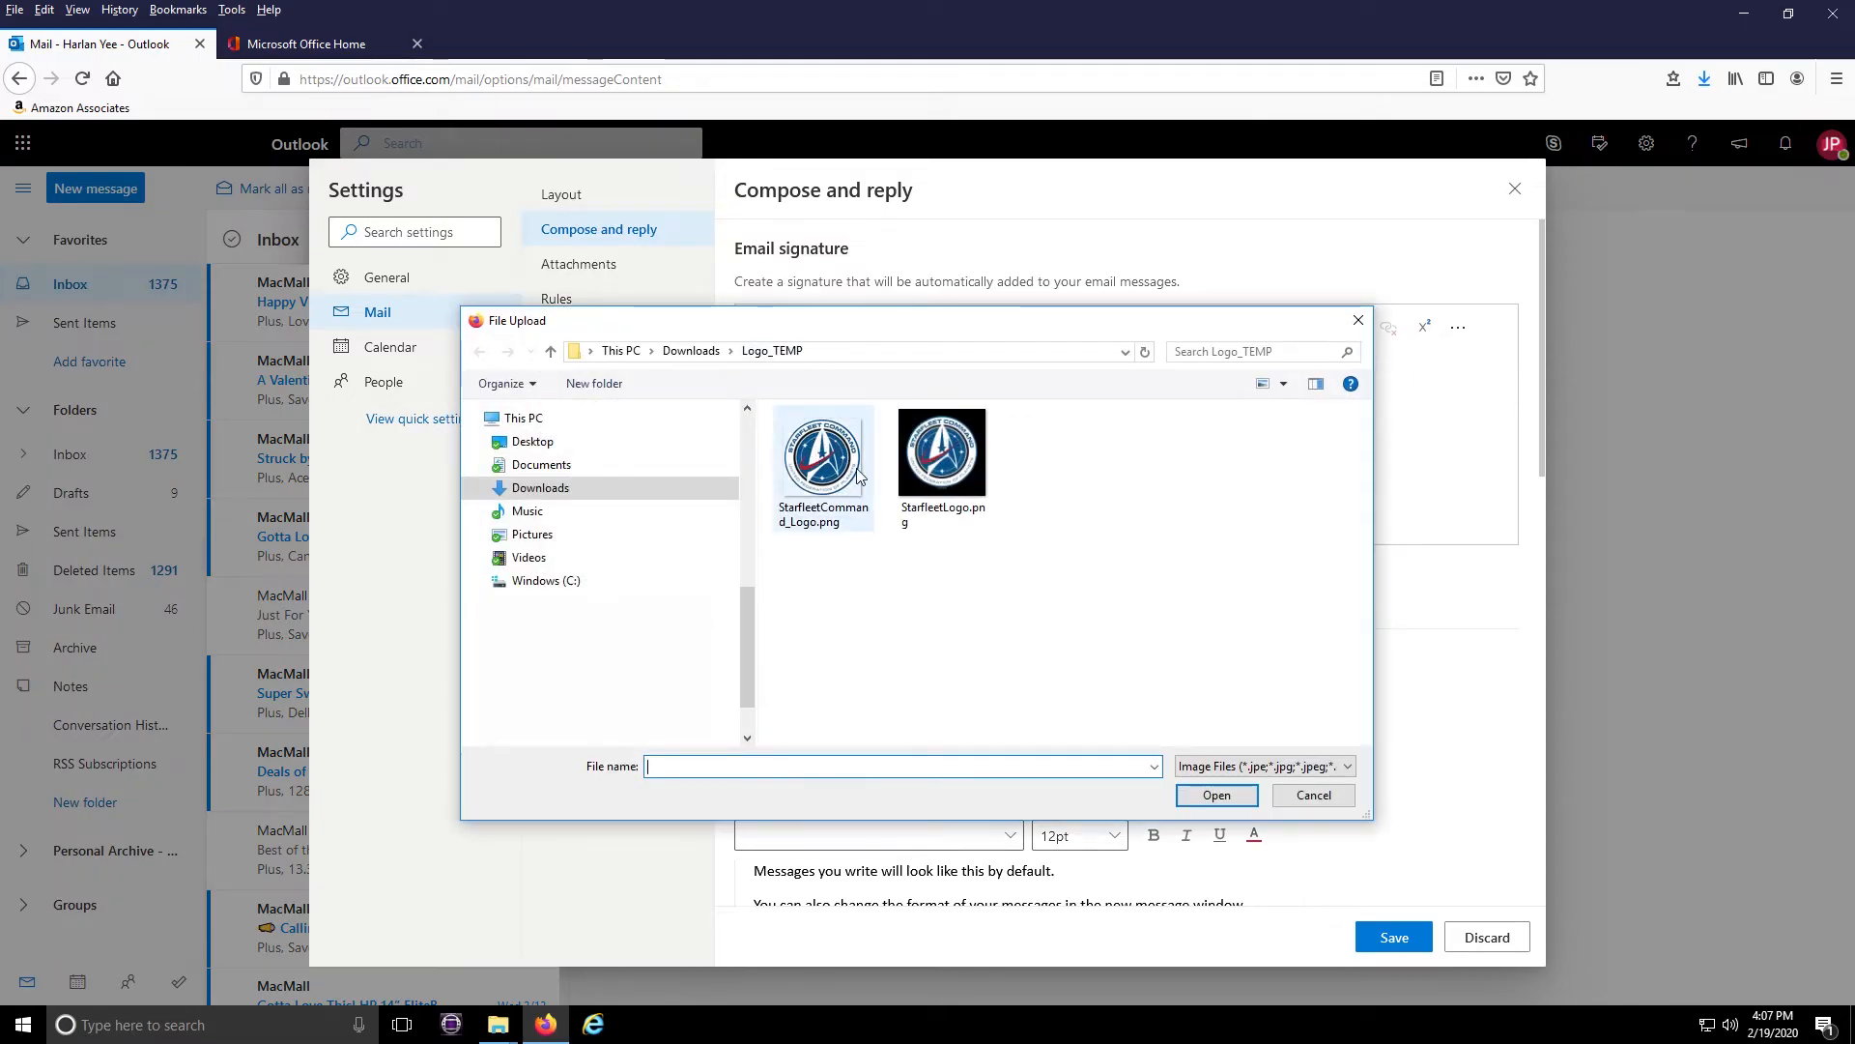
pyautogui.click(822, 450)
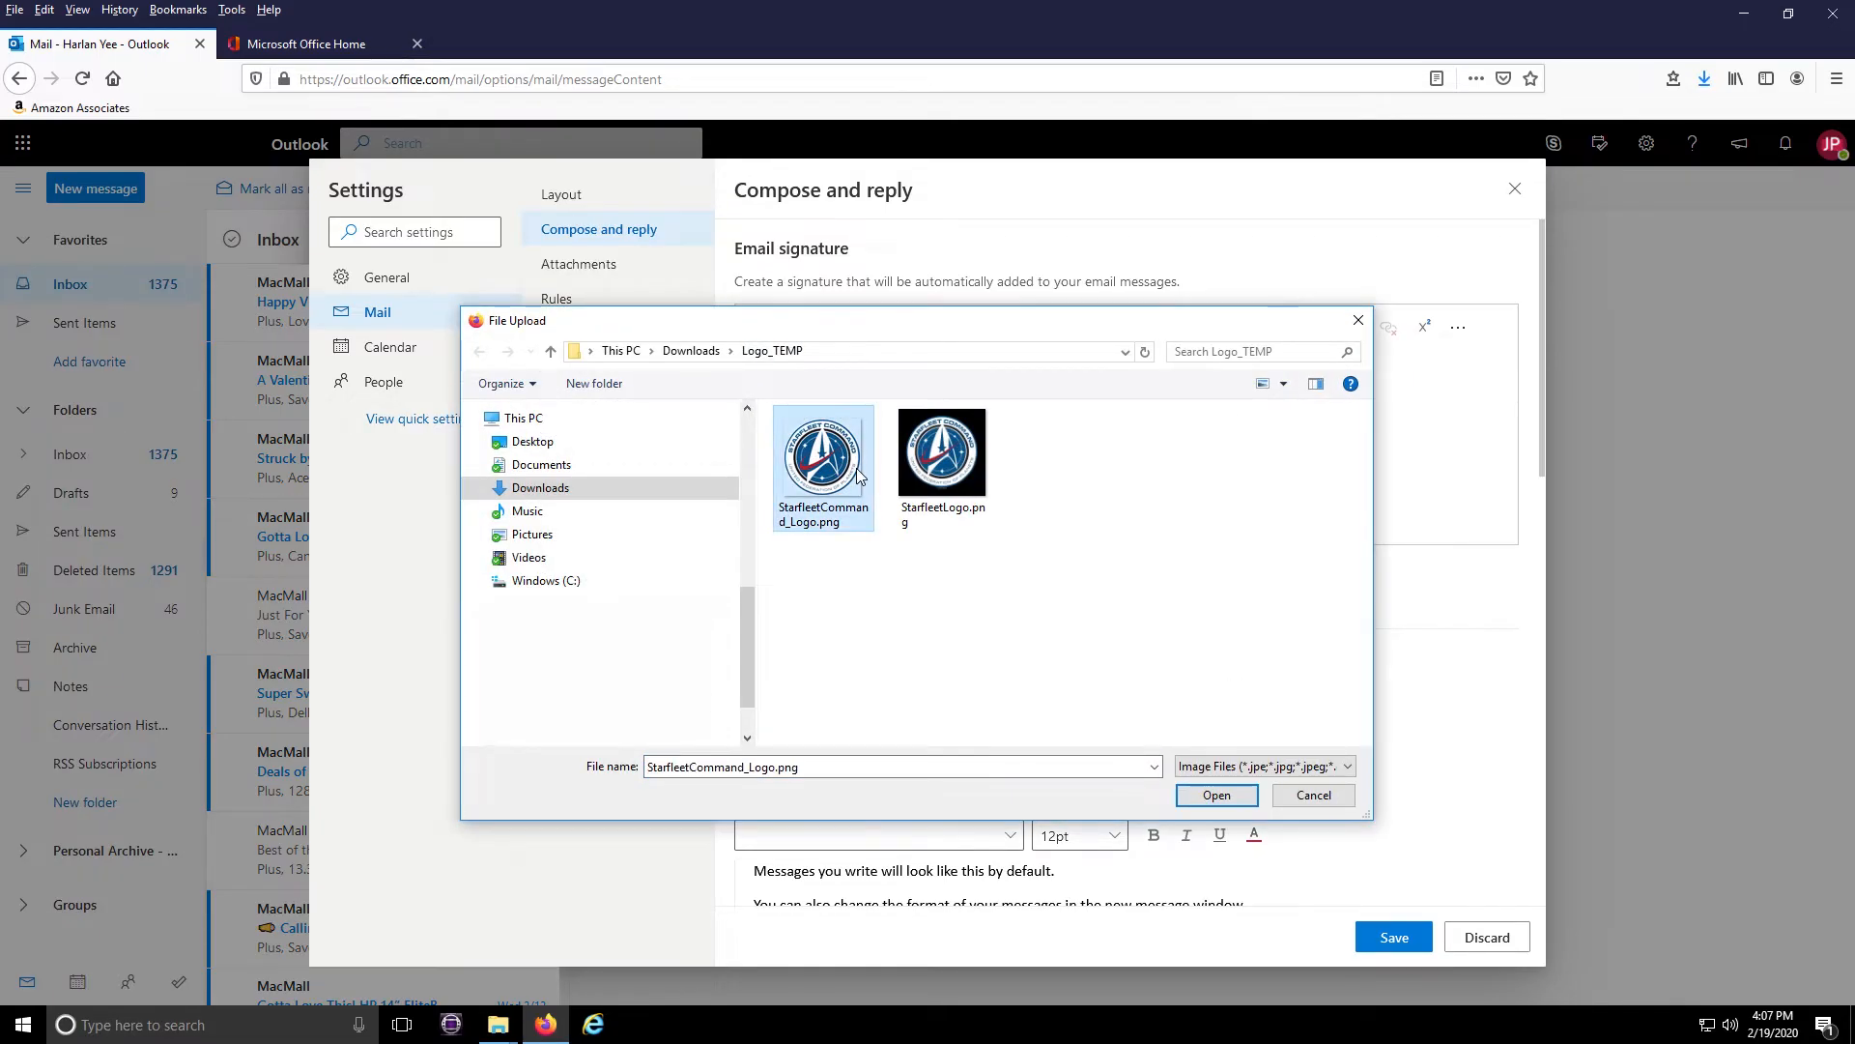
pyautogui.click(1216, 794)
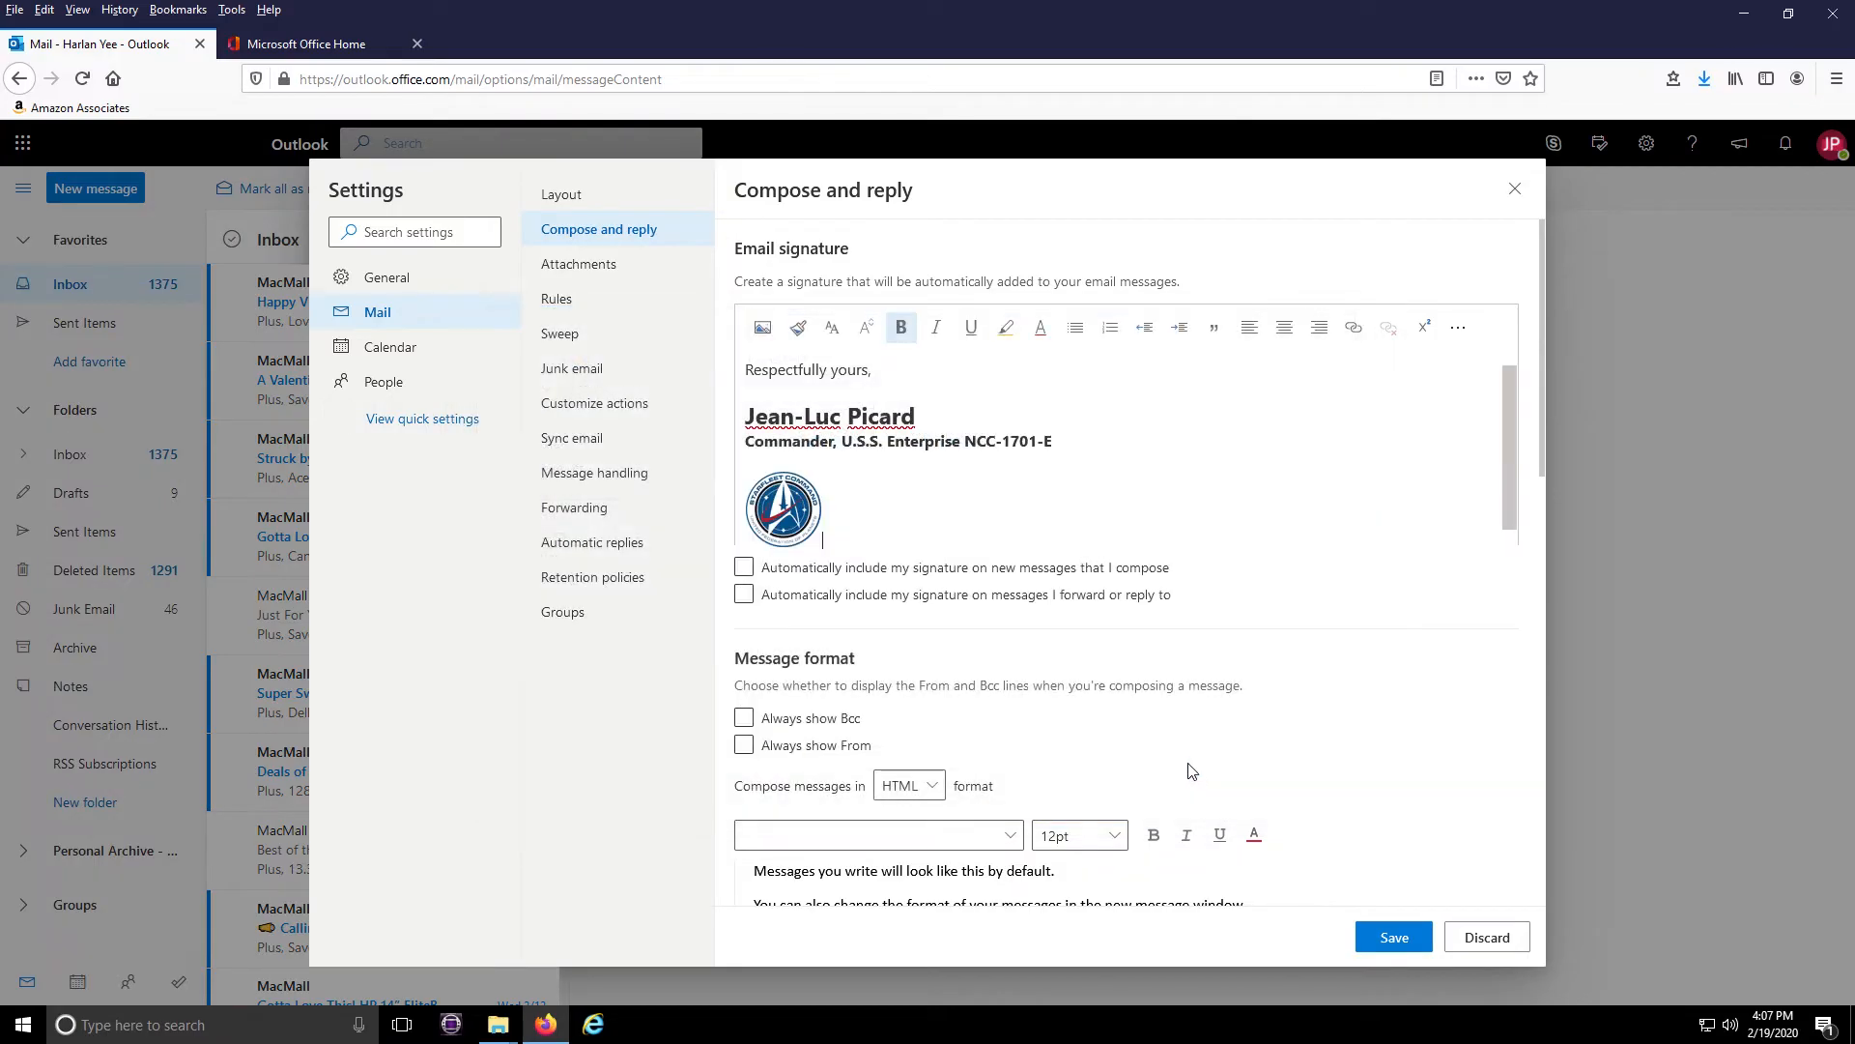
pyautogui.moveTo(947, 613)
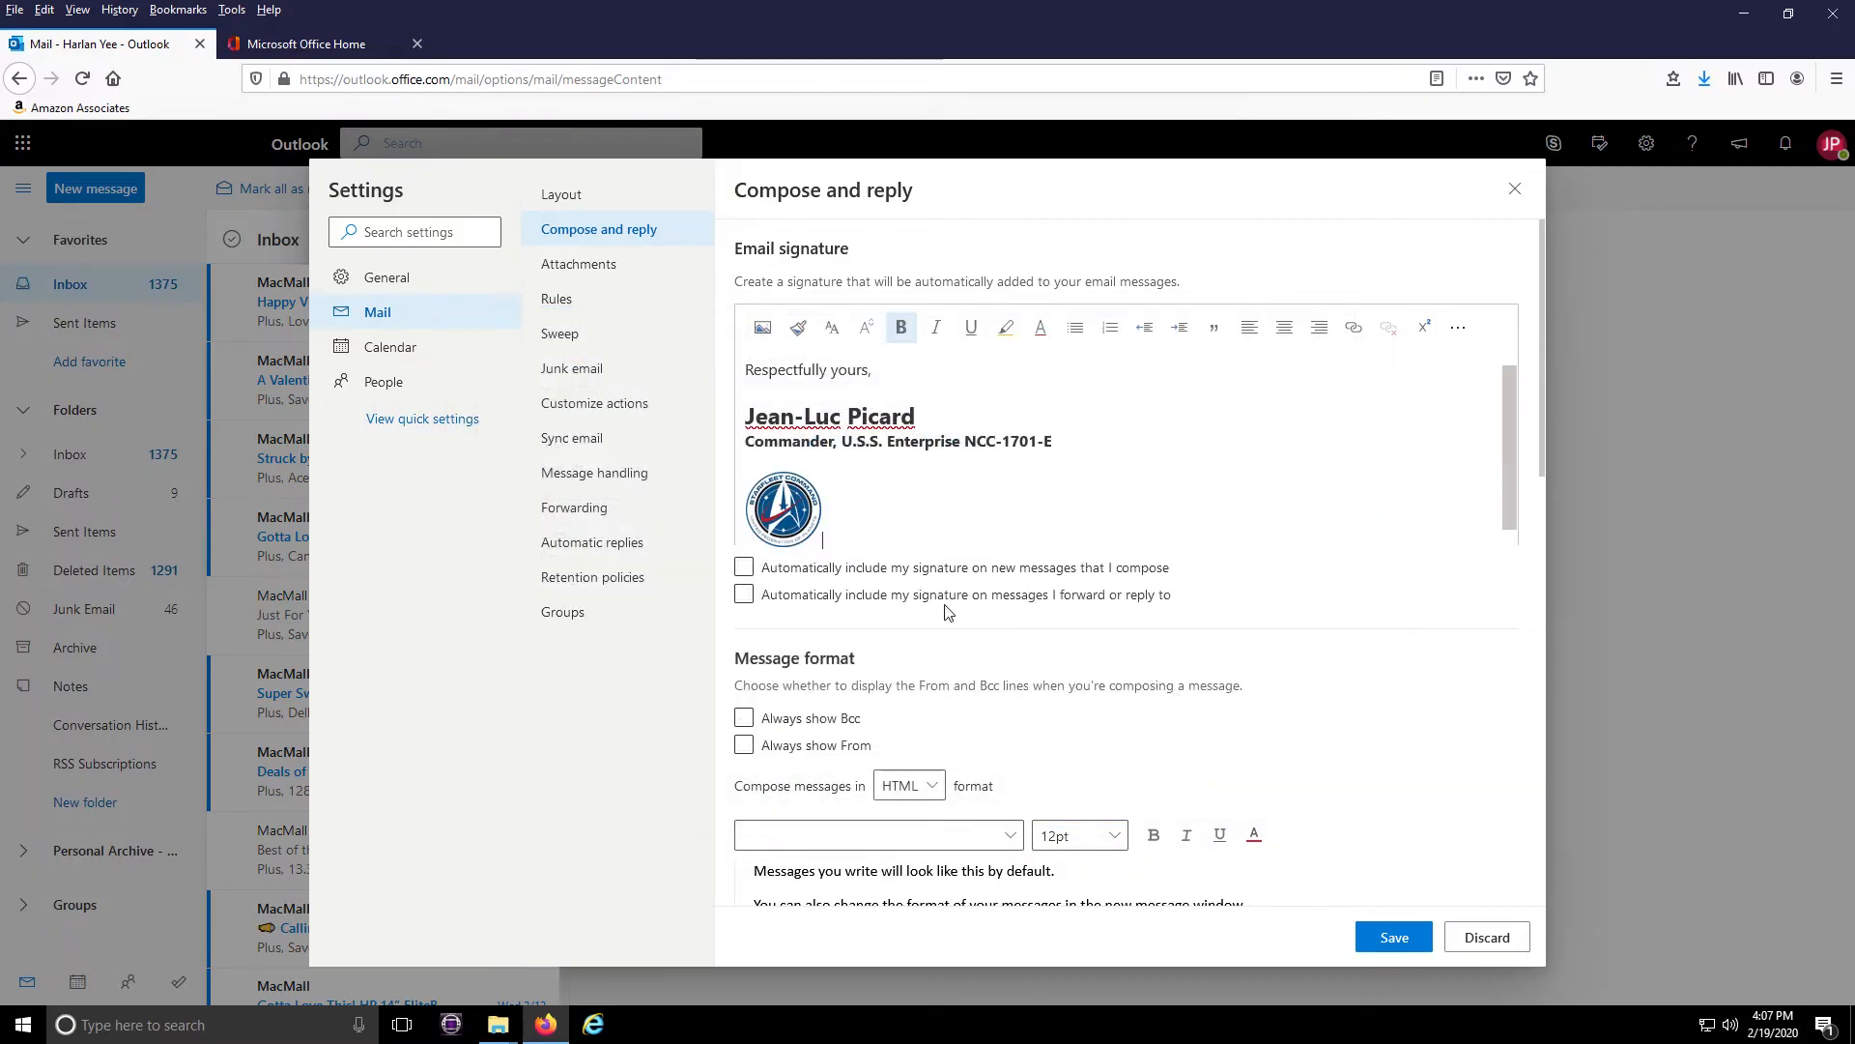
# Step: Enable automatic signature on new messages and replies/forwards, save, and close settings
pyautogui.click(744, 567)
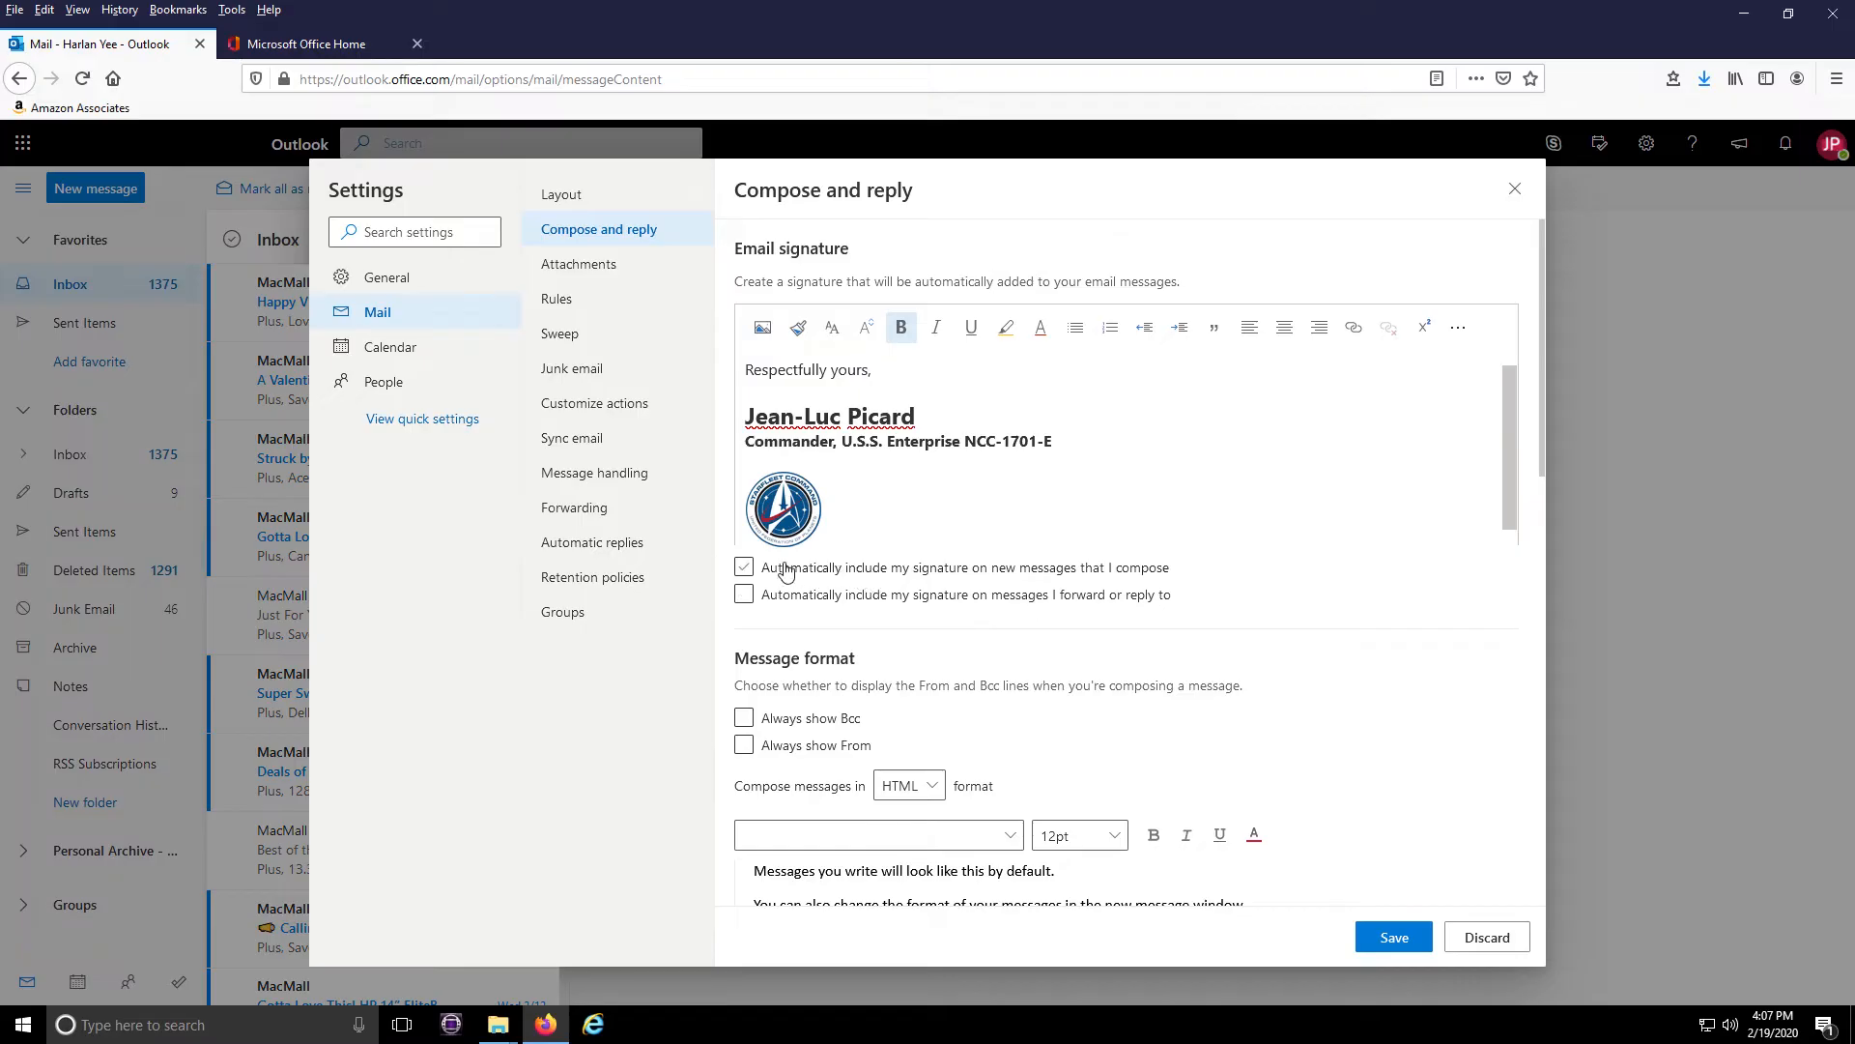
pyautogui.click(742, 567)
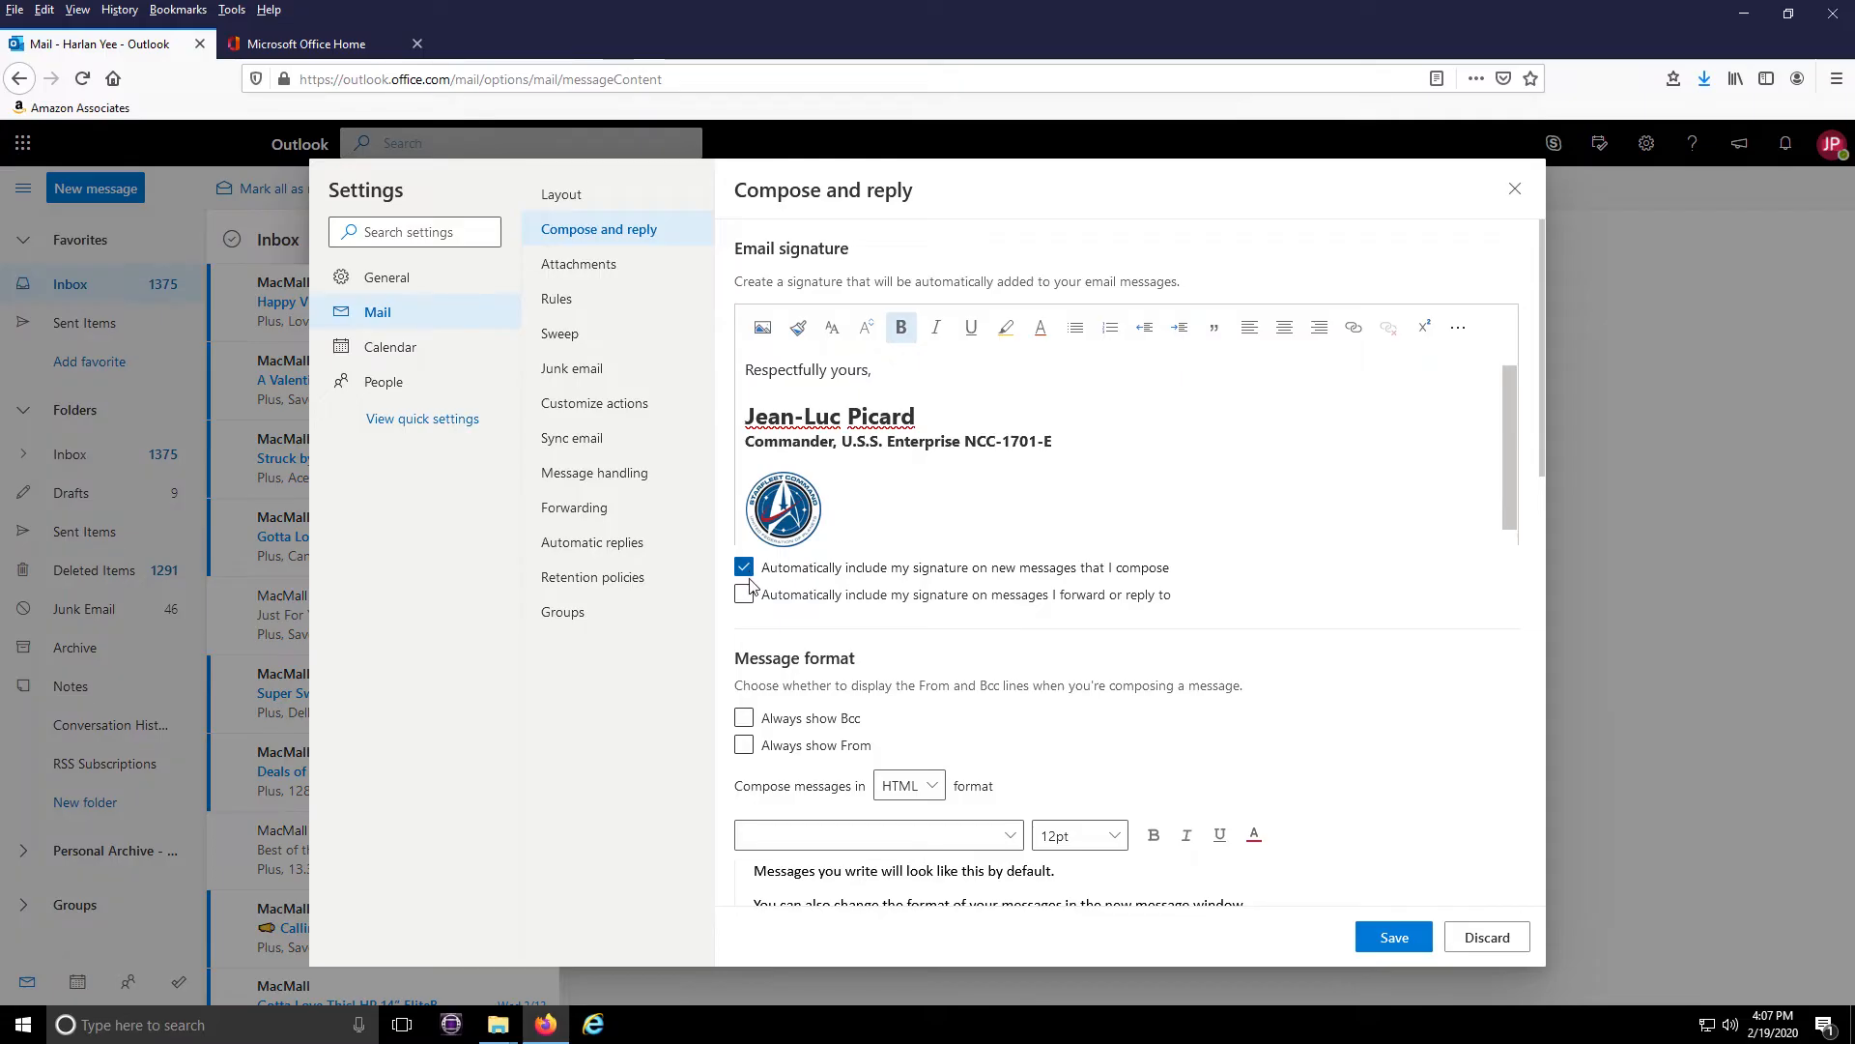
pyautogui.click(742, 594)
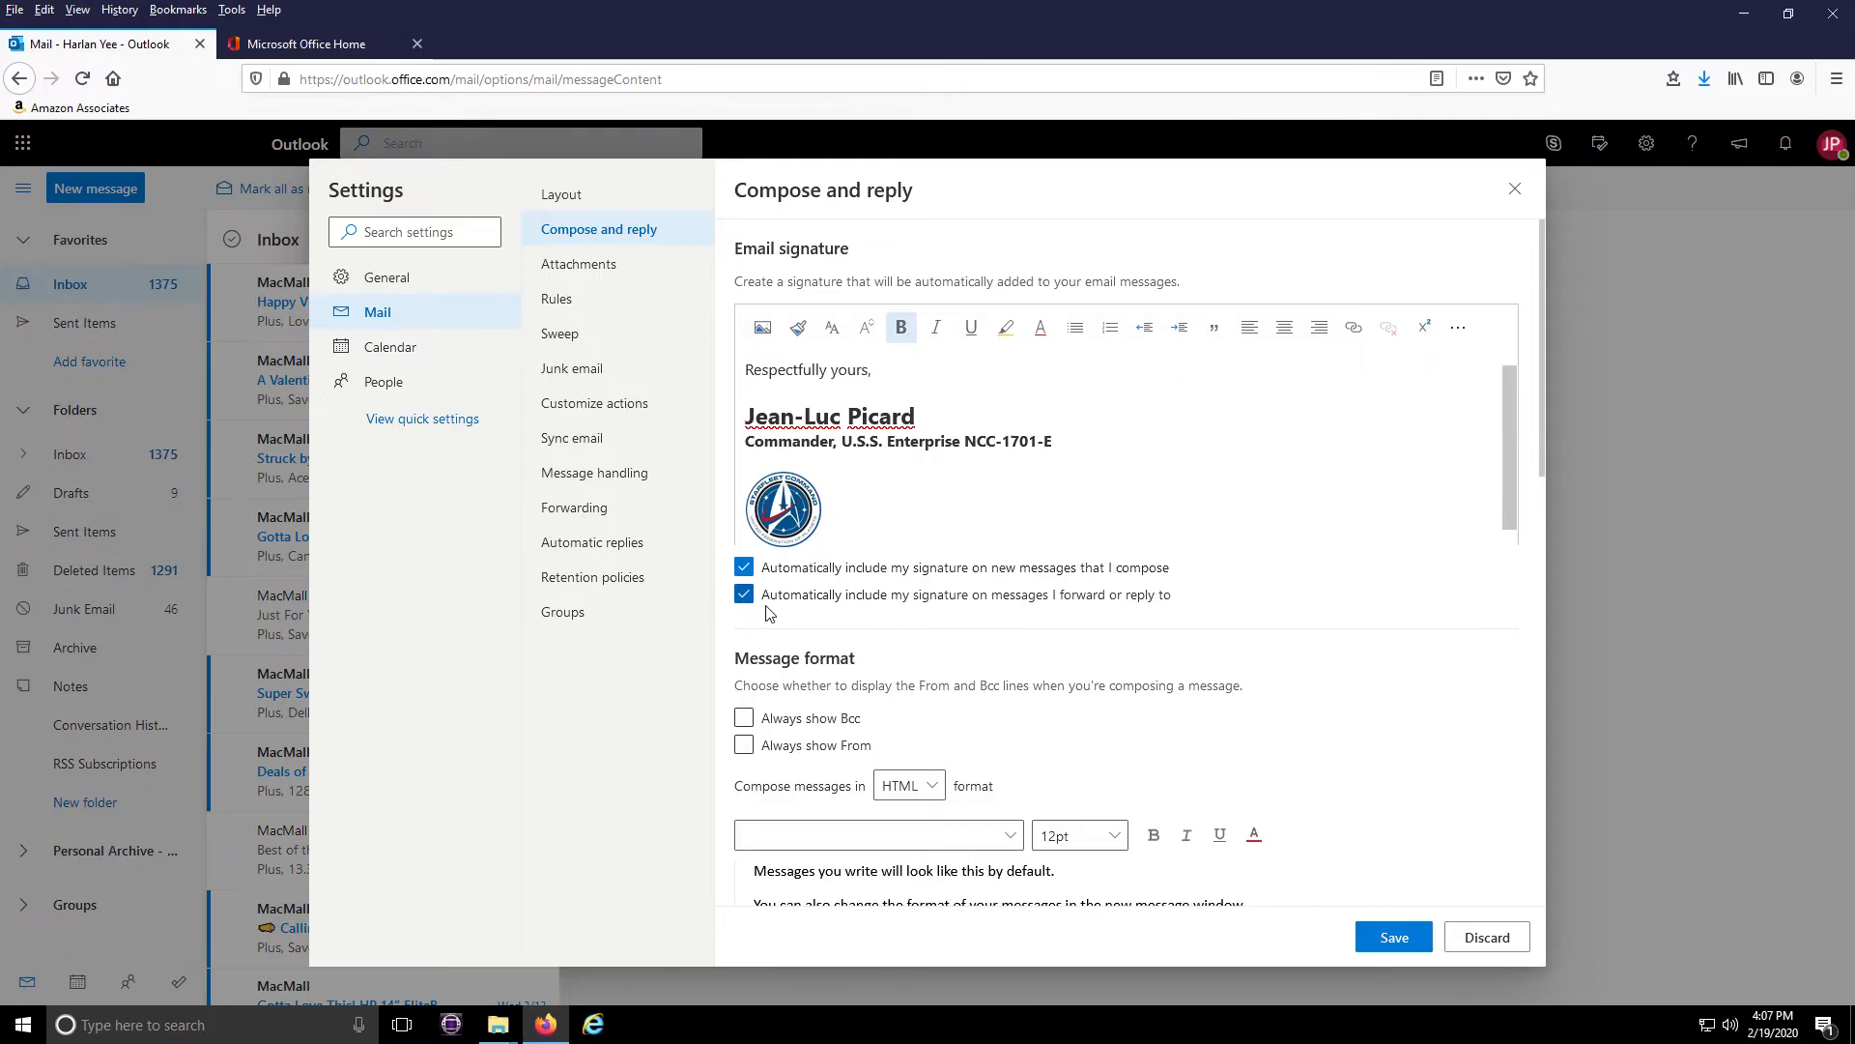
pyautogui.click(1393, 936)
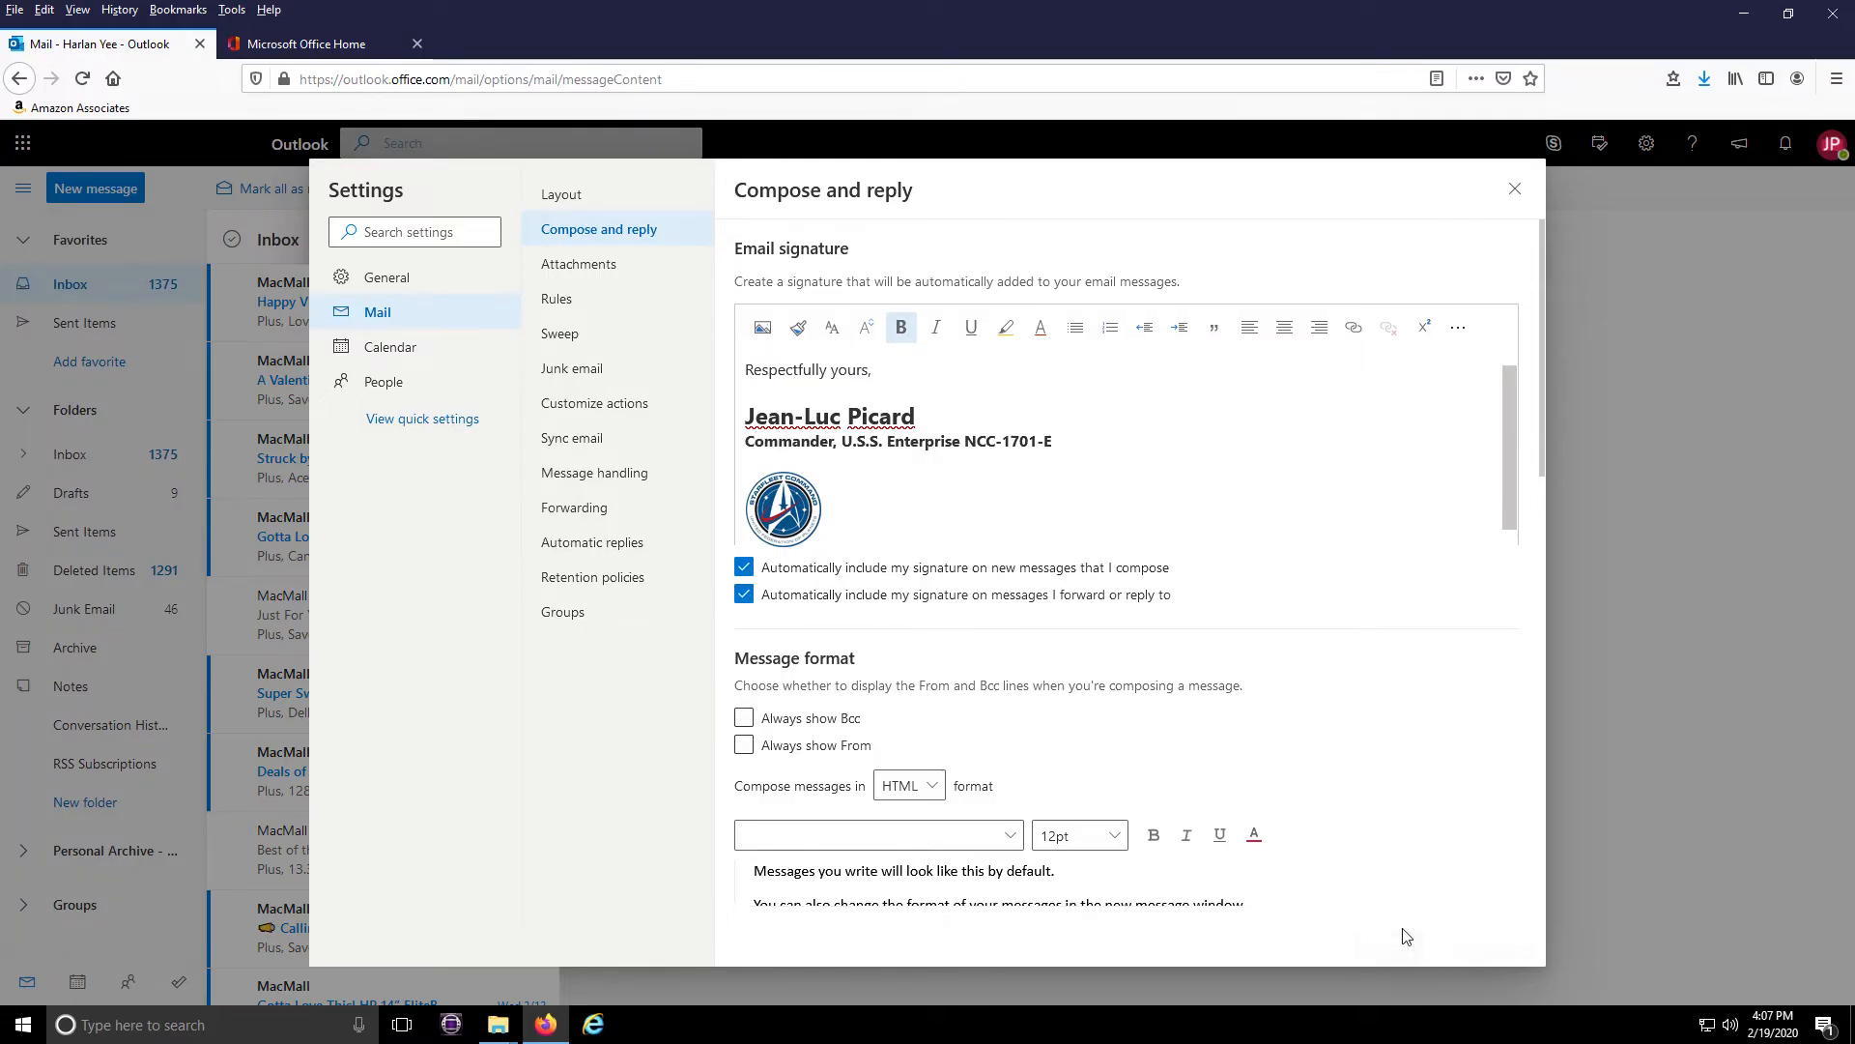
pyautogui.click(1515, 187)
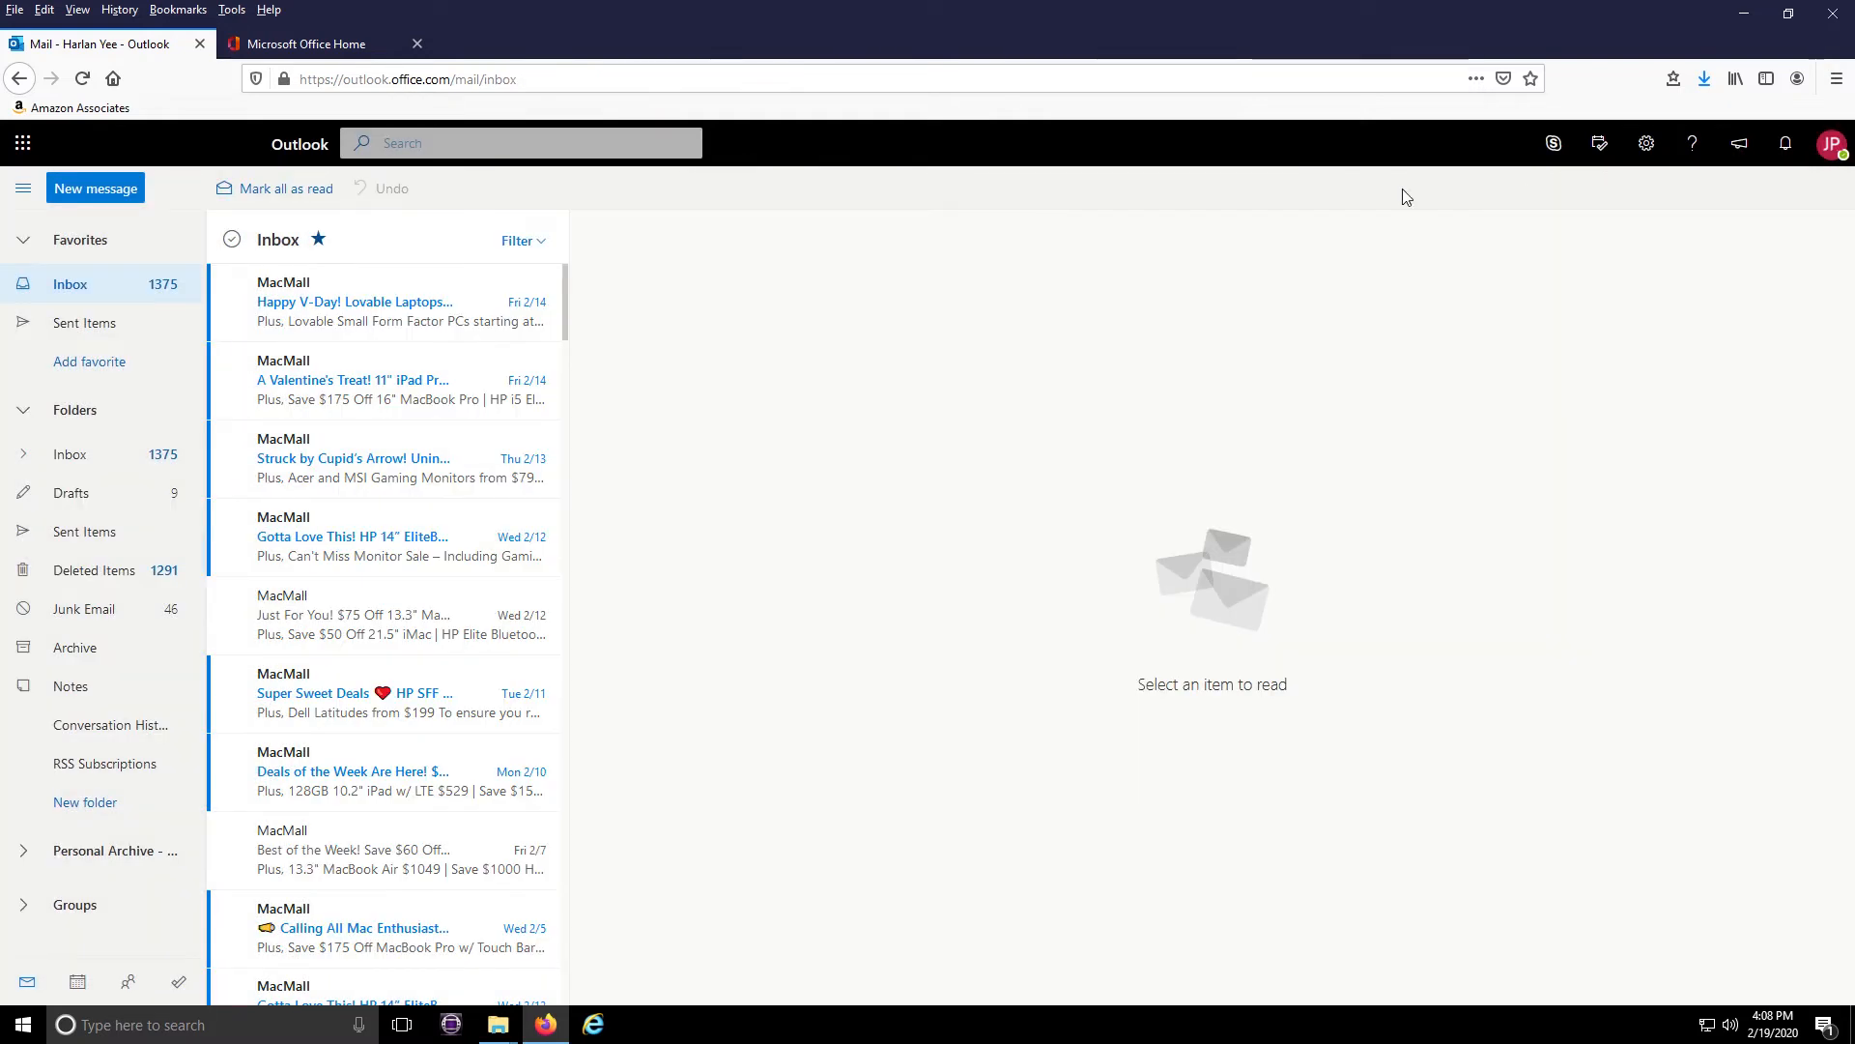
pyautogui.moveTo(95, 187)
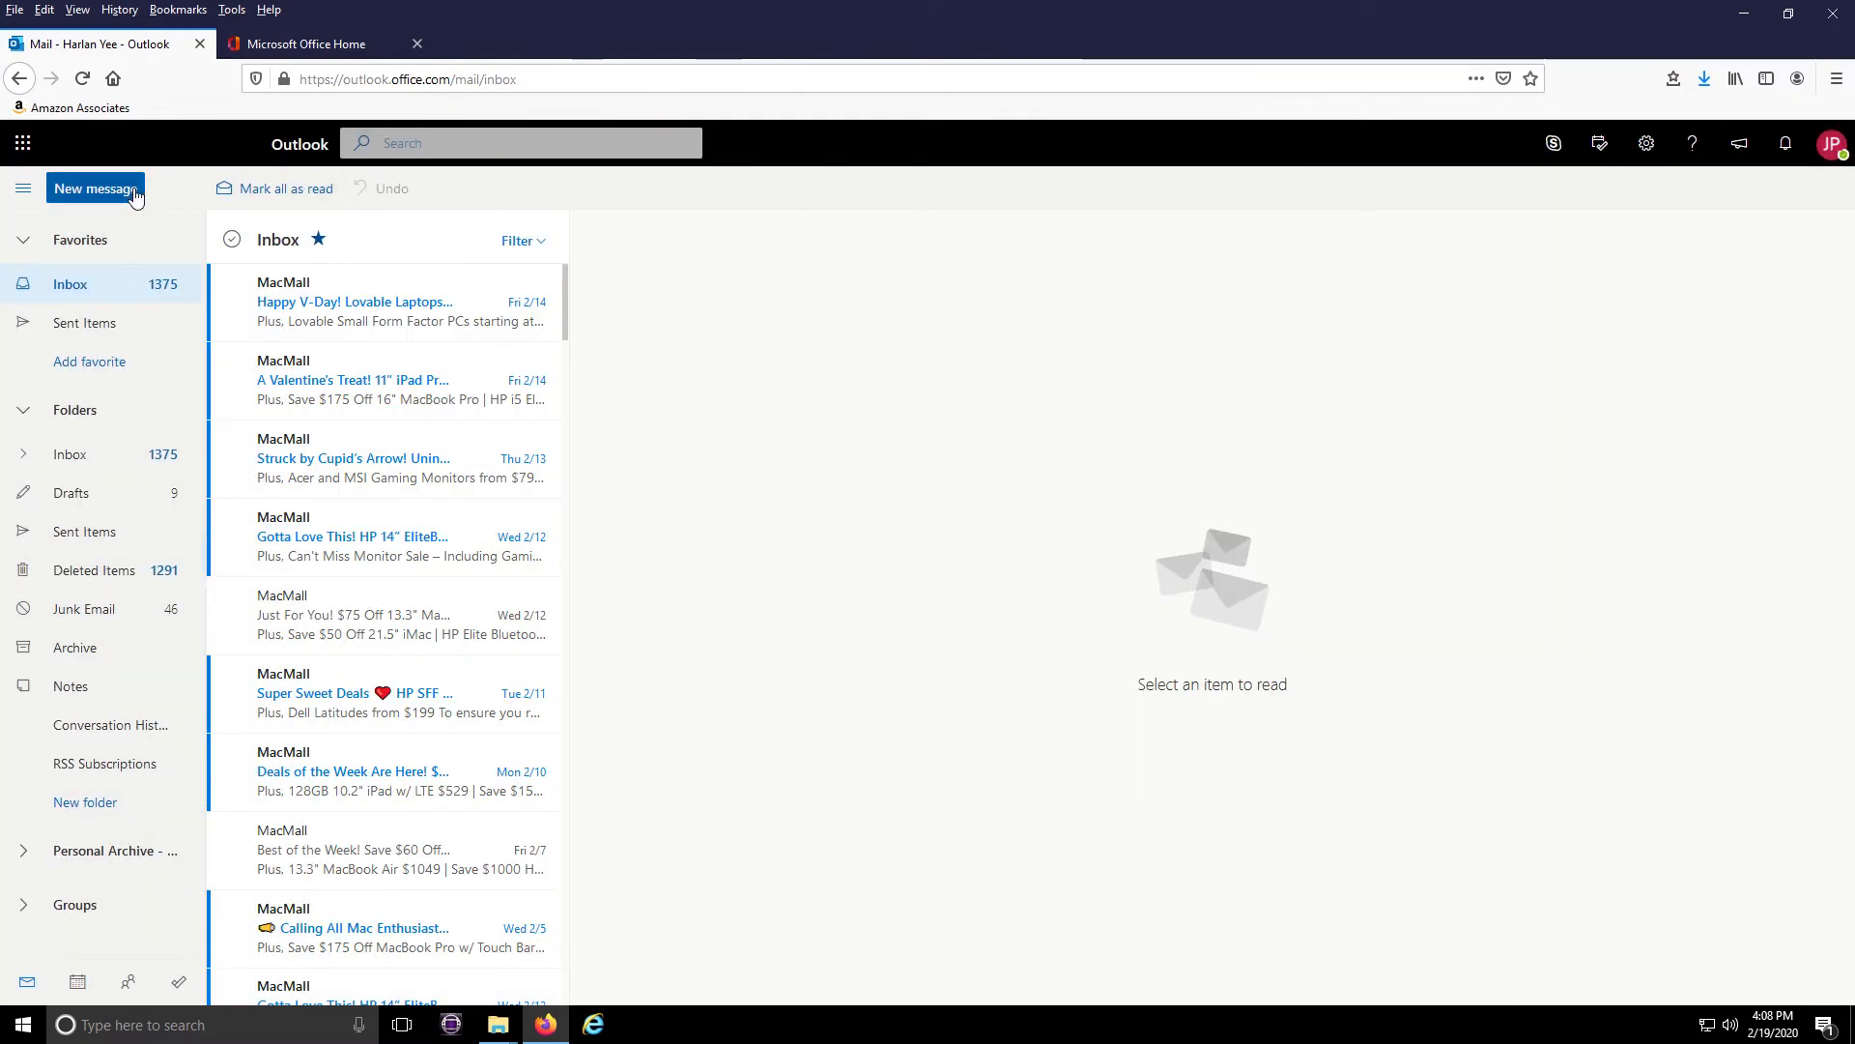
# Step: Begin a new message with the signature present and subject starting 'Vulcan Delegatio'
pyautogui.click(94, 187)
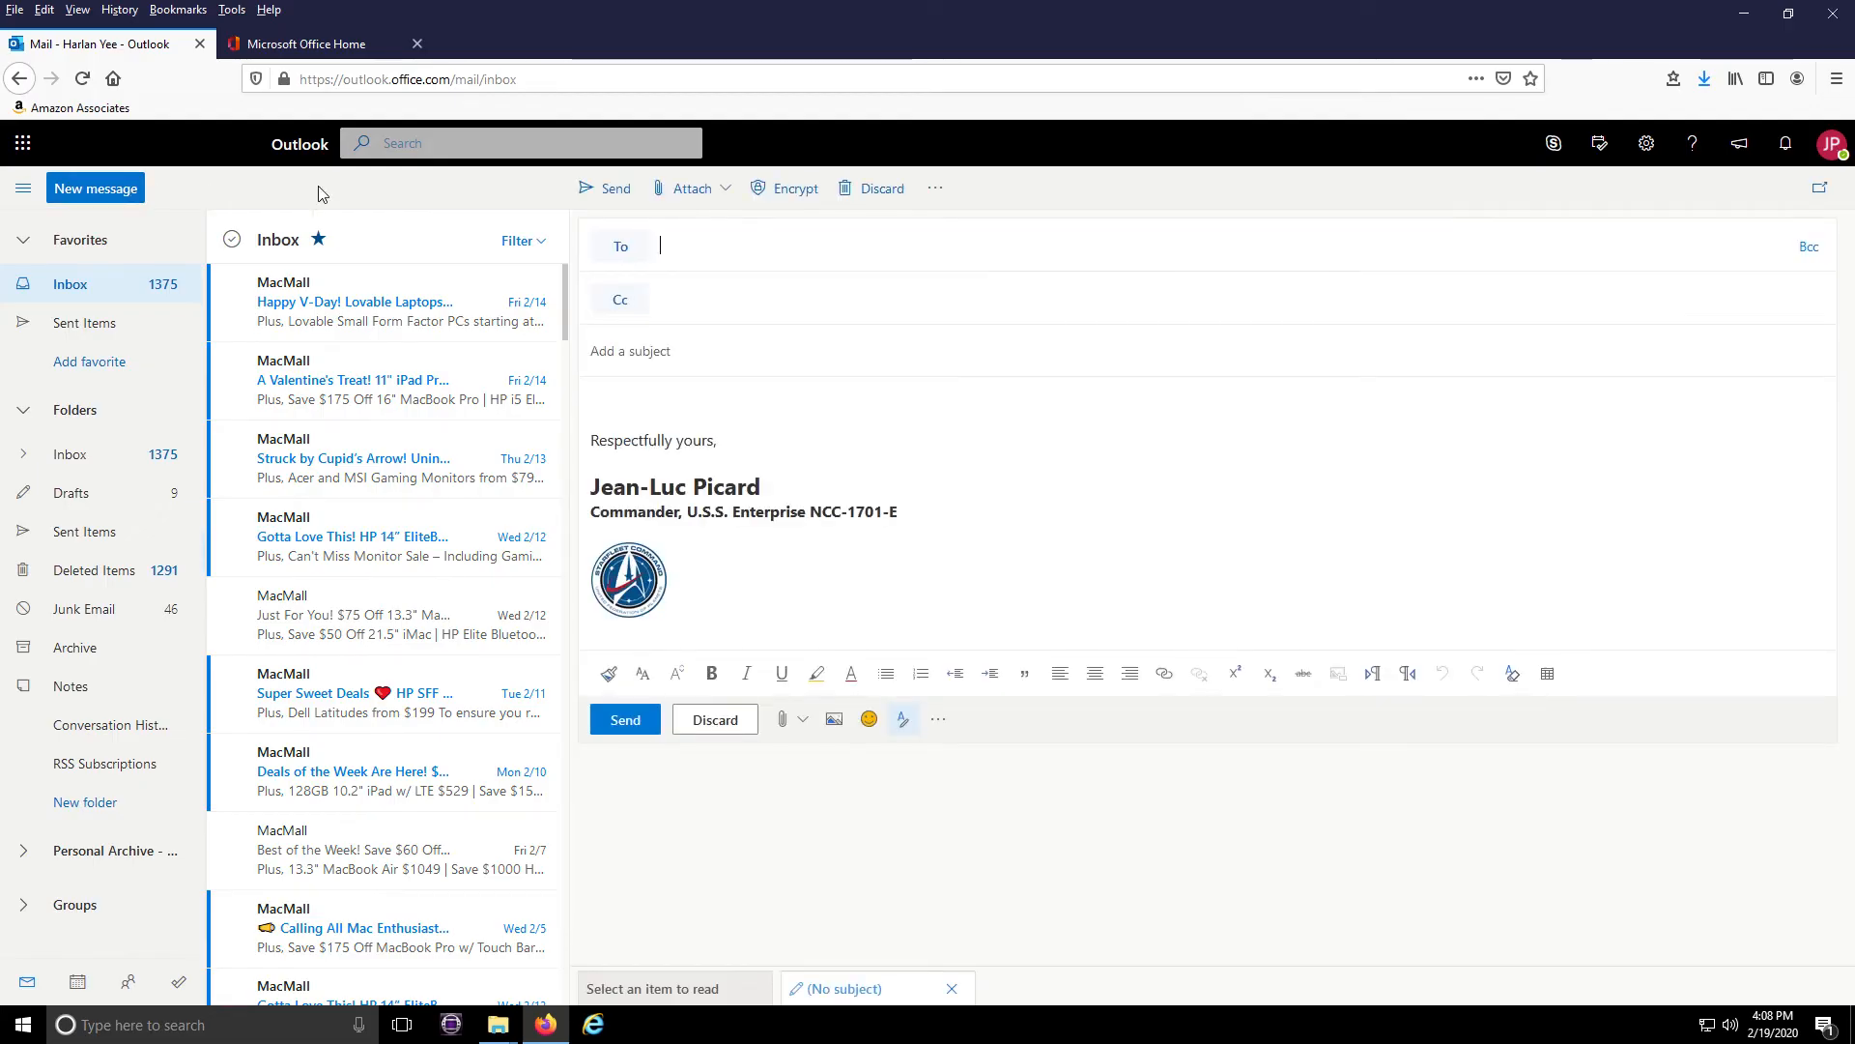
pyautogui.write('Vulcan')
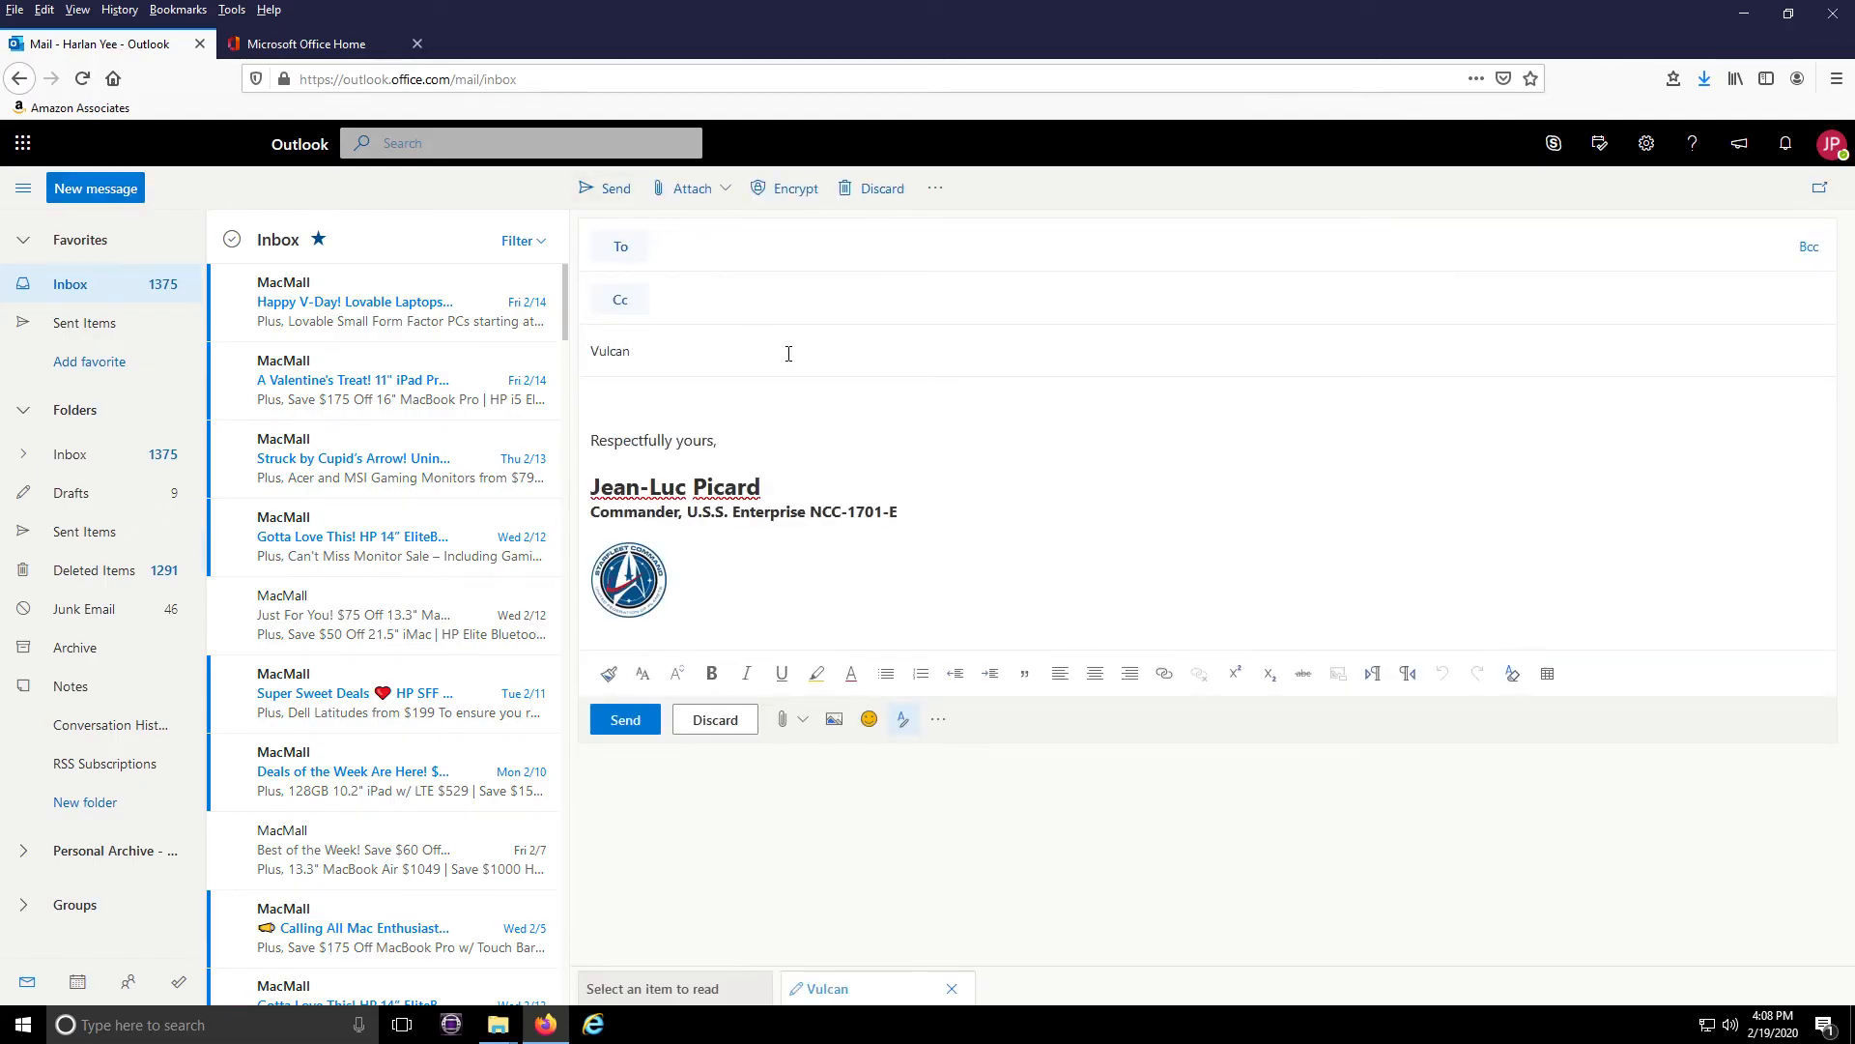
pyautogui.write('Delegatio')
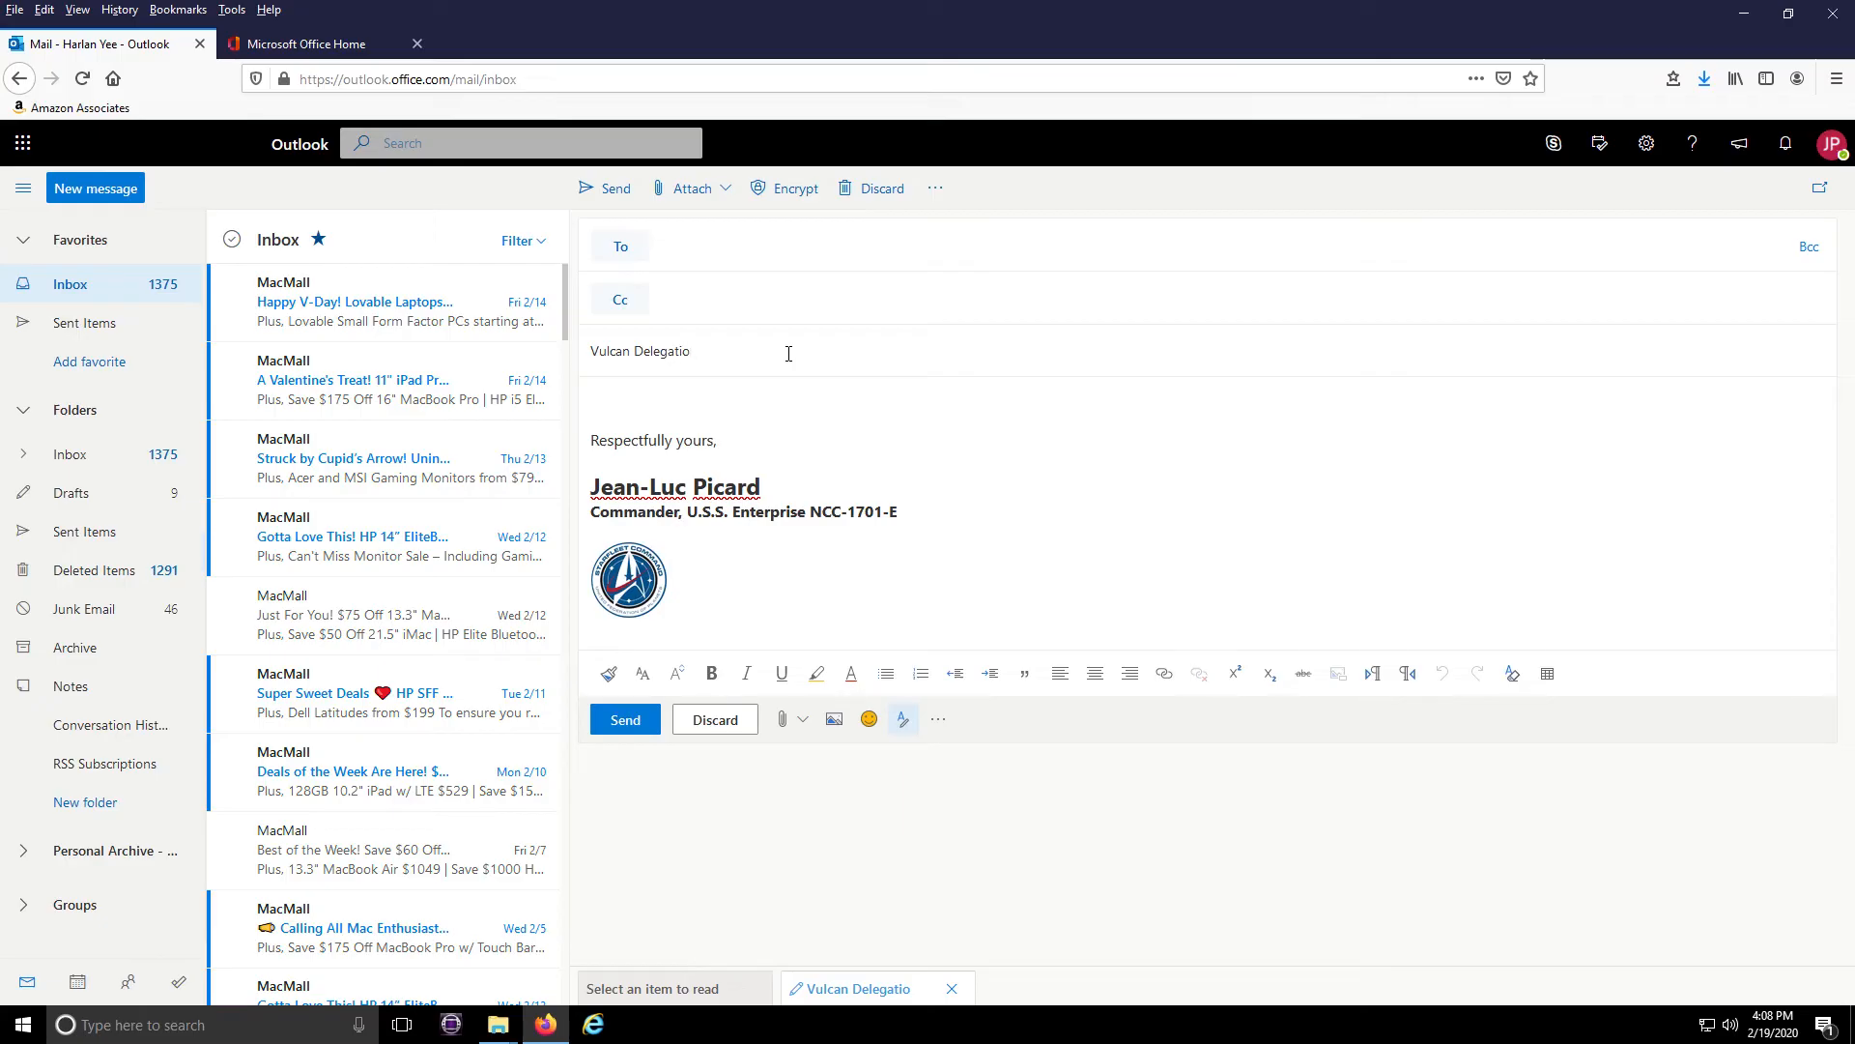